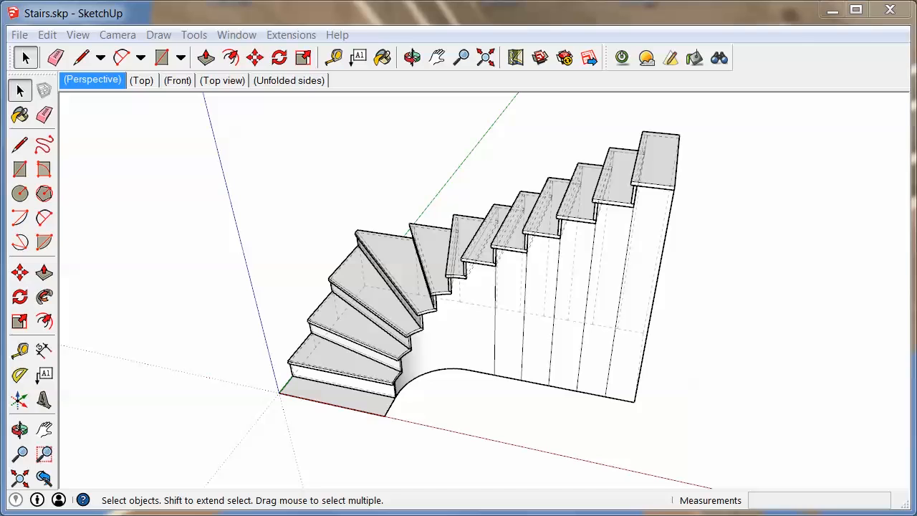
mouse_move(285, 366)
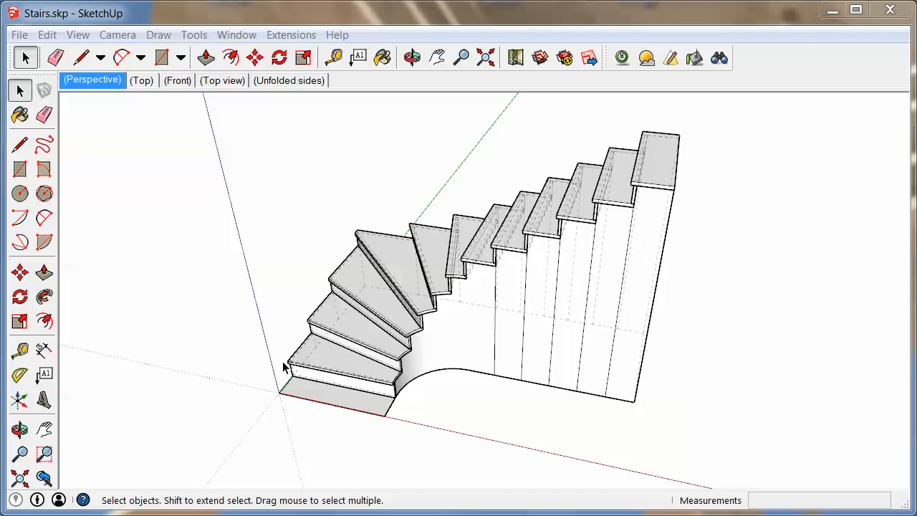
mouse_move(537, 389)
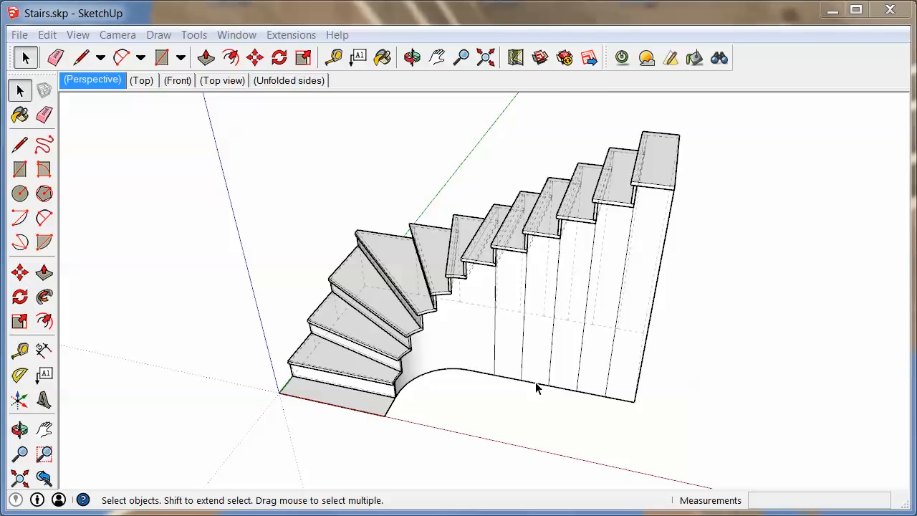
mouse_move(600, 189)
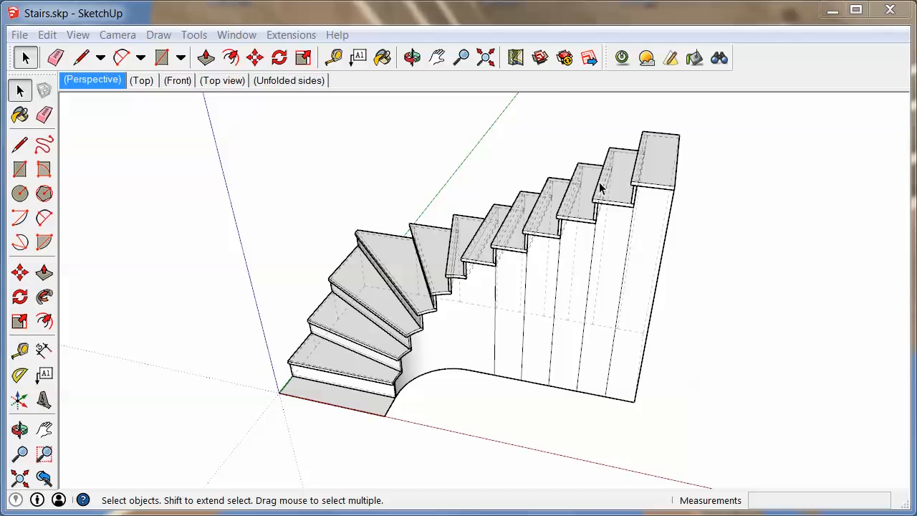
mouse_move(738, 135)
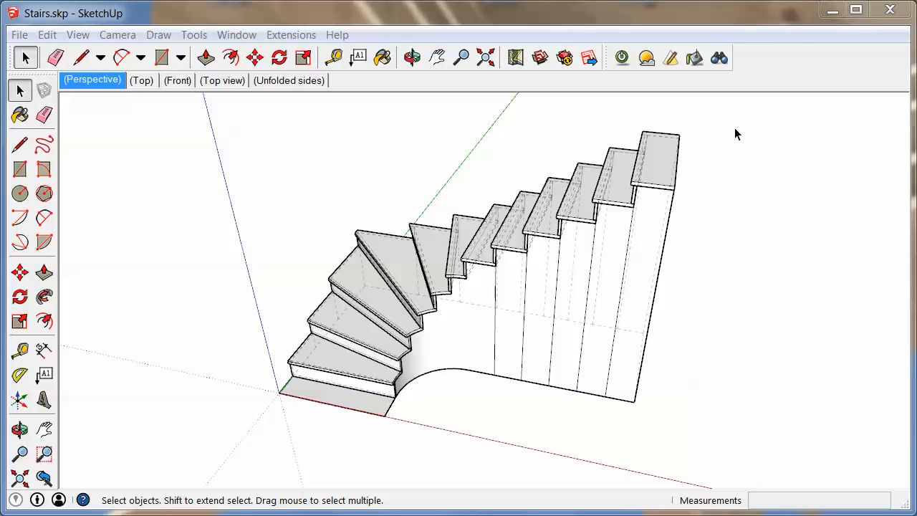
mouse_move(464, 138)
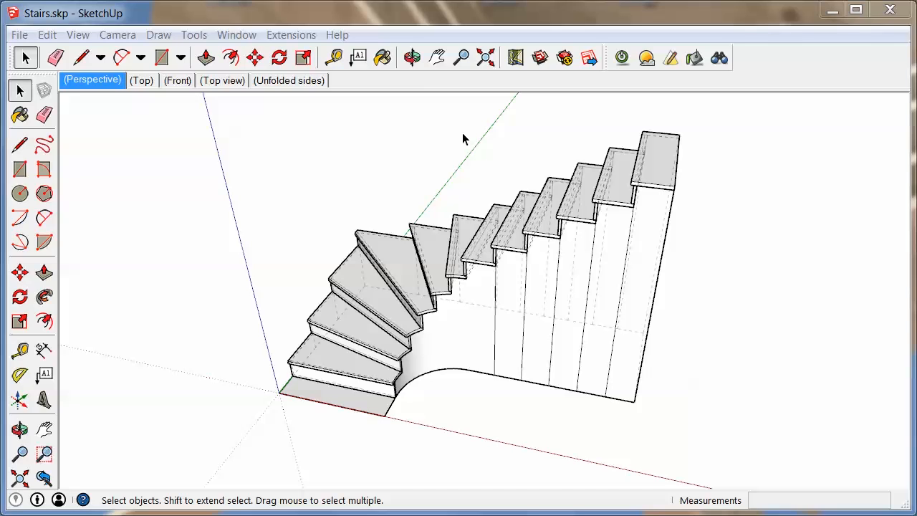
mouse_move(400, 146)
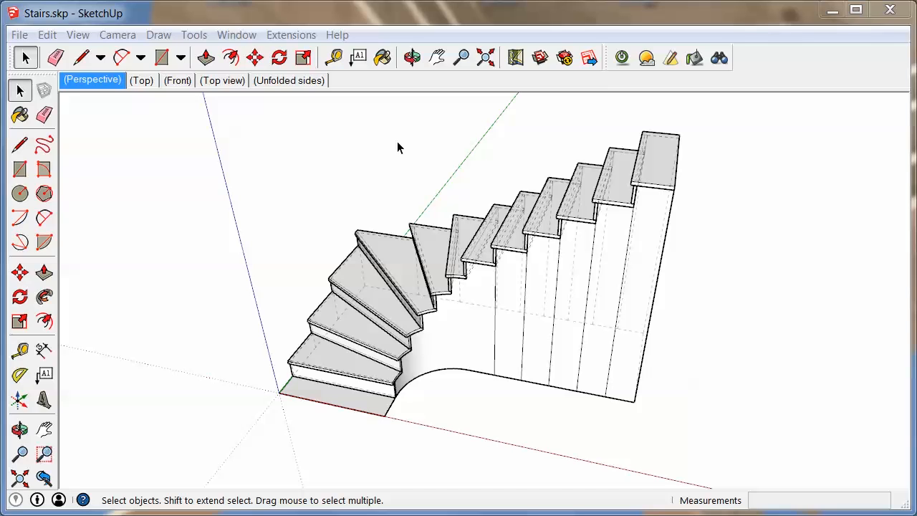
mouse_move(543, 238)
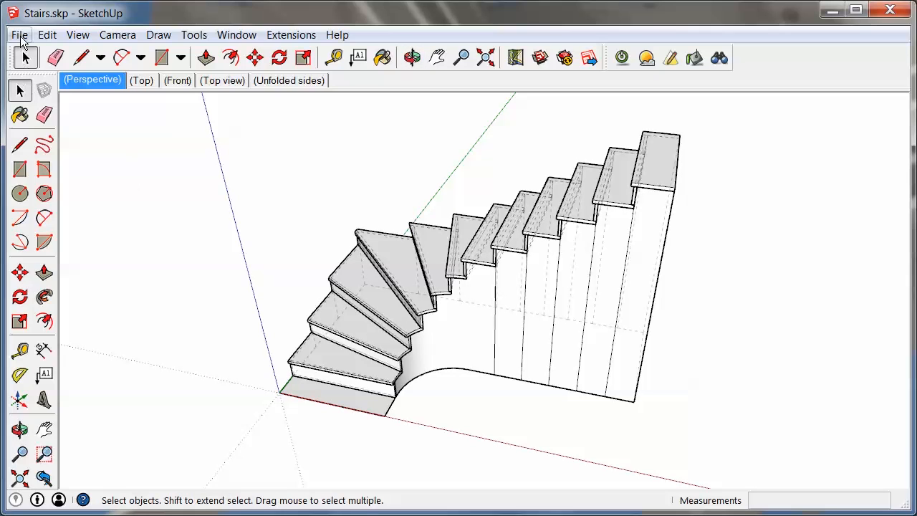
Show the File menu's file and printing commands.
left_click(20, 35)
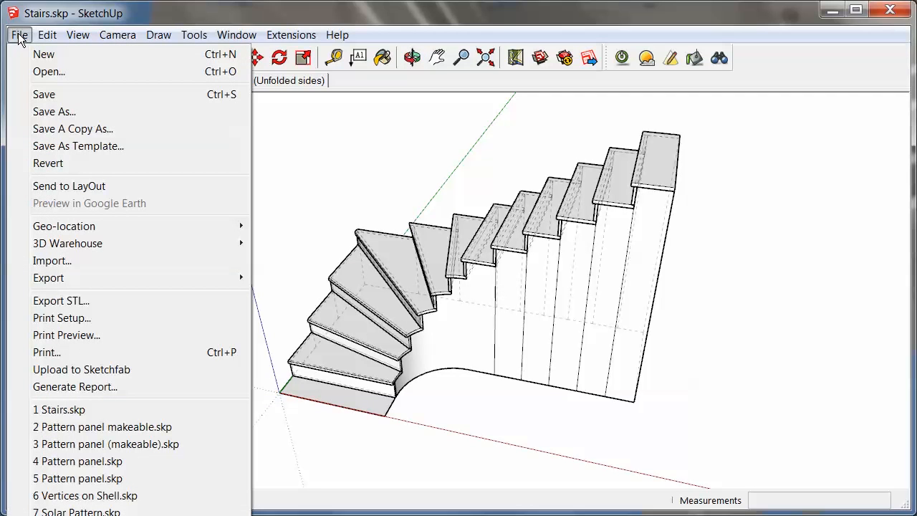
mouse_move(69, 362)
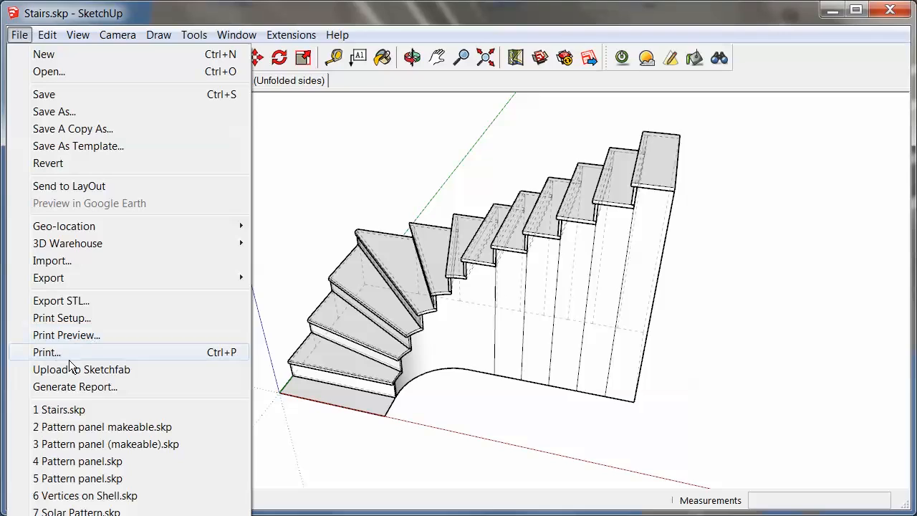
mouse_move(92, 335)
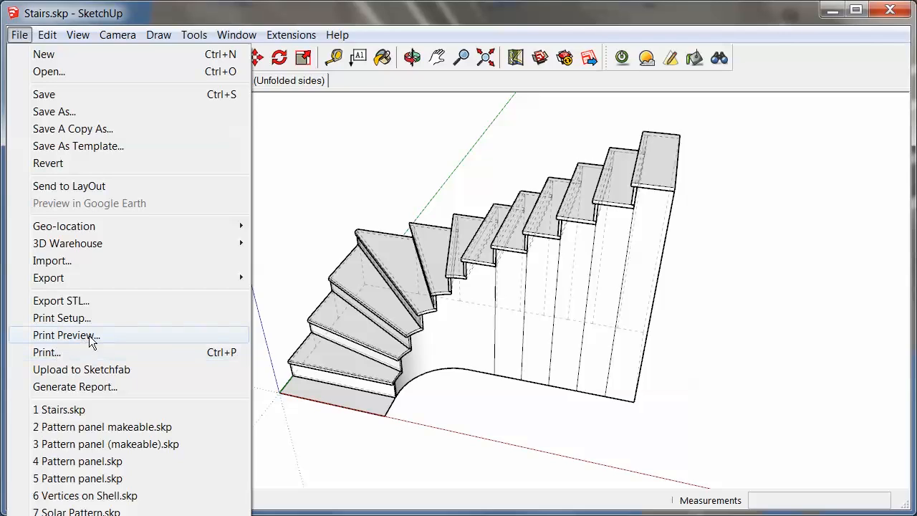
mouse_move(118, 338)
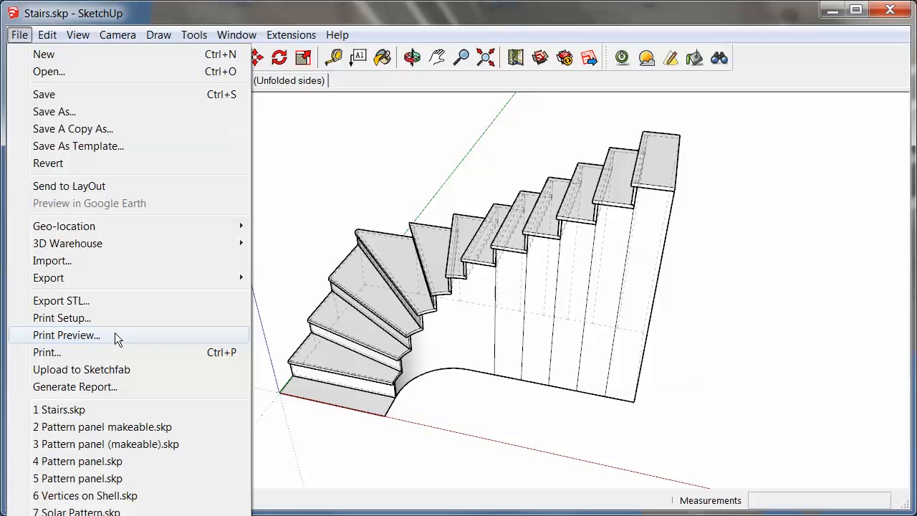
mouse_move(122, 338)
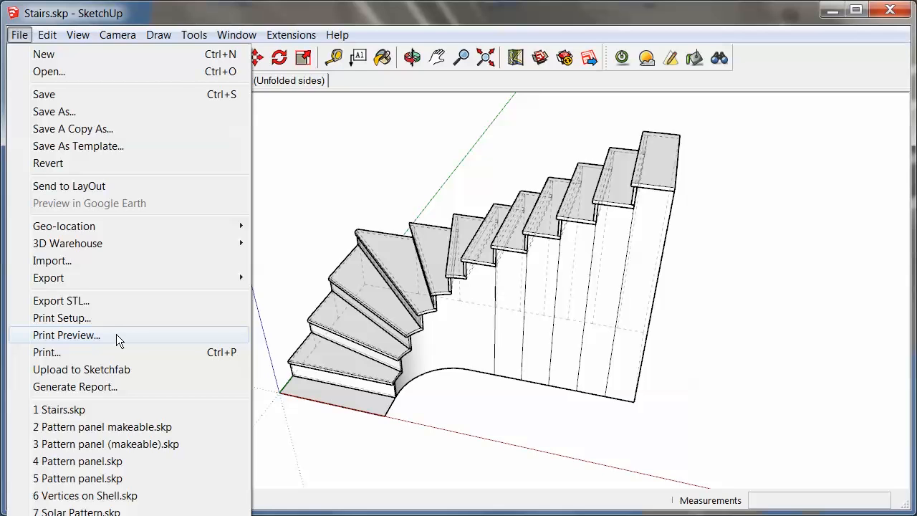
Bring up the Print Preview settings dialog for the stairs model.
left_click(66, 336)
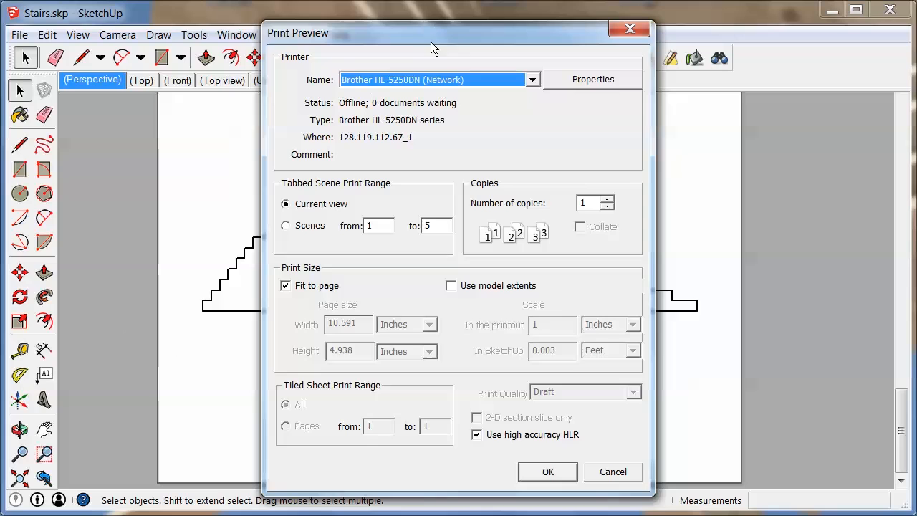
left_click_drag(433, 32, 424, 27)
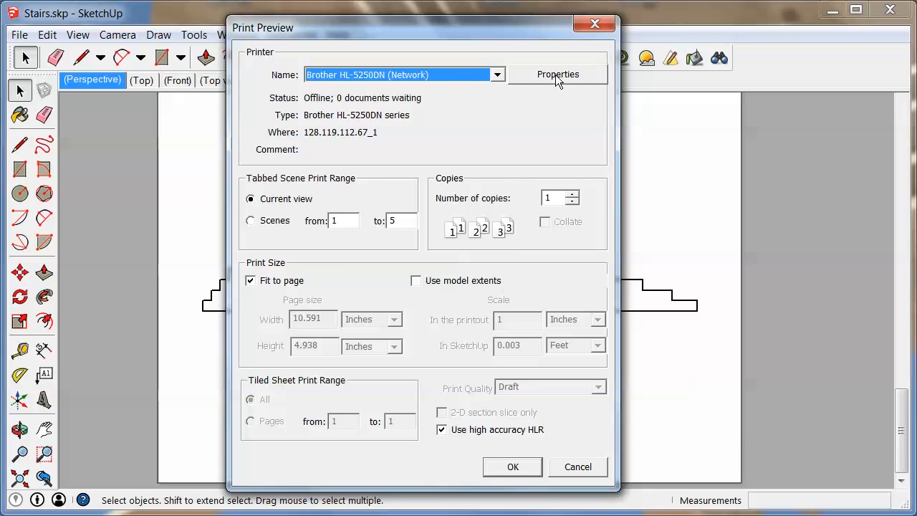
In the printer's Properties, choose Landscape orientation on letter-size paper.
left_click(557, 75)
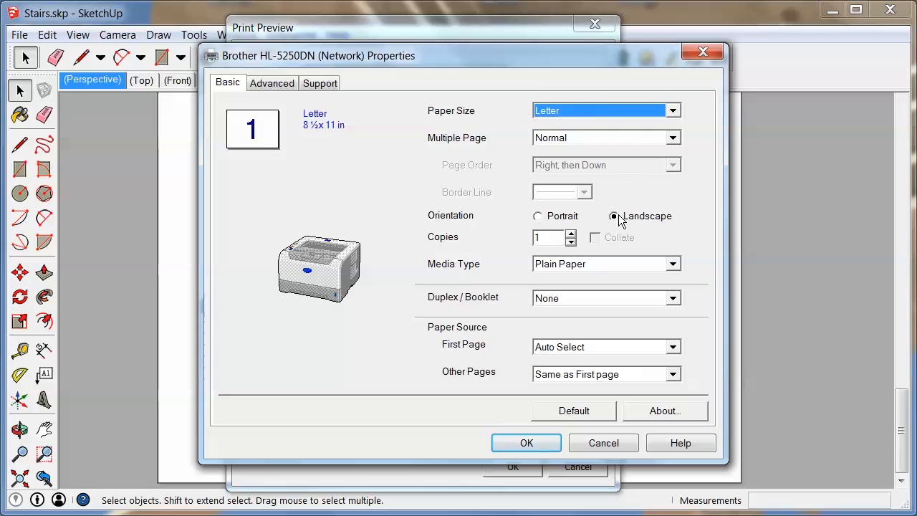
left_click(615, 215)
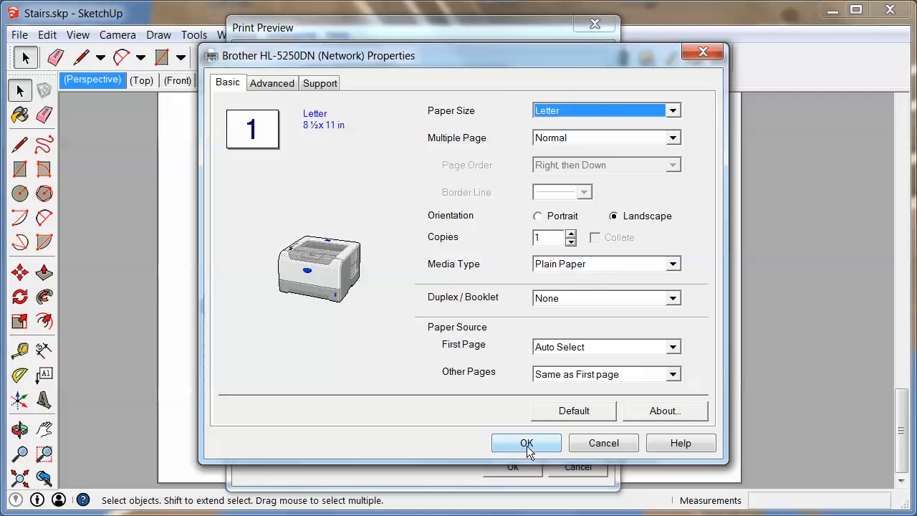
Confirm the landscape printer setting and turn off Fit to page.
left_click(526, 443)
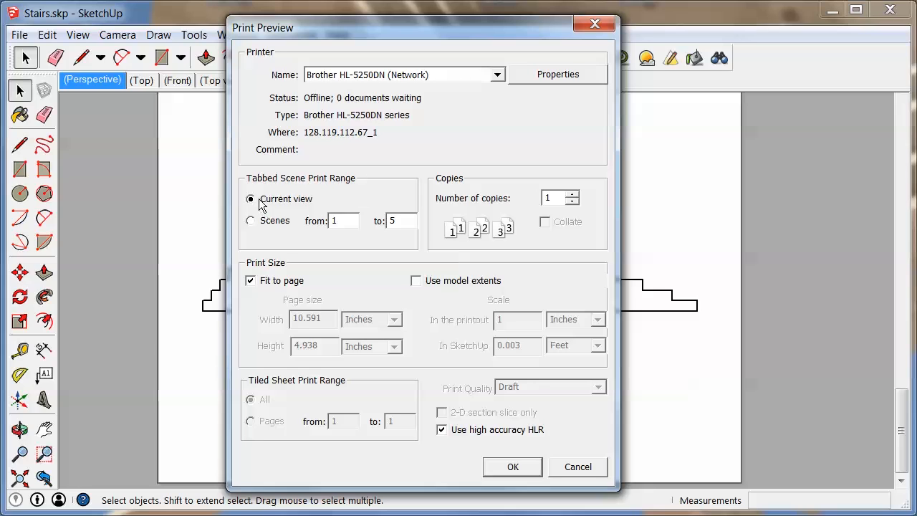
mouse_move(270, 226)
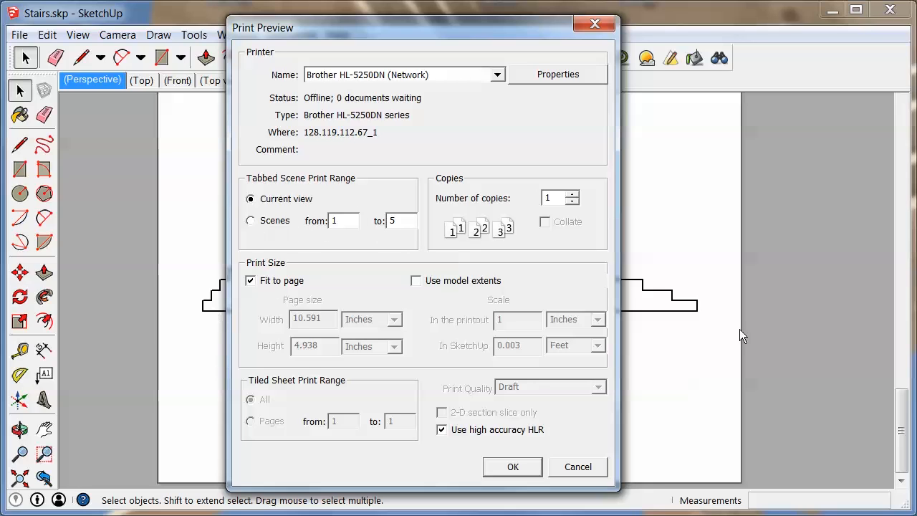
mouse_move(502, 167)
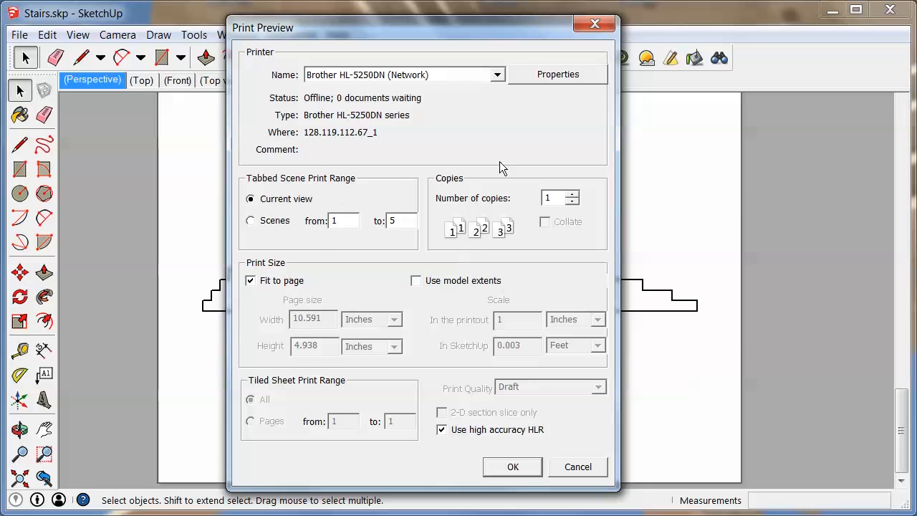
mouse_move(370, 335)
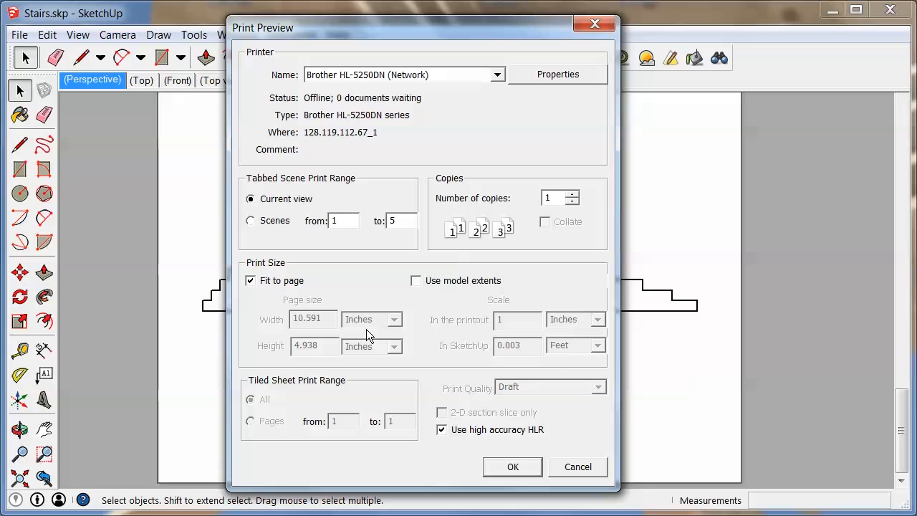
mouse_move(273, 268)
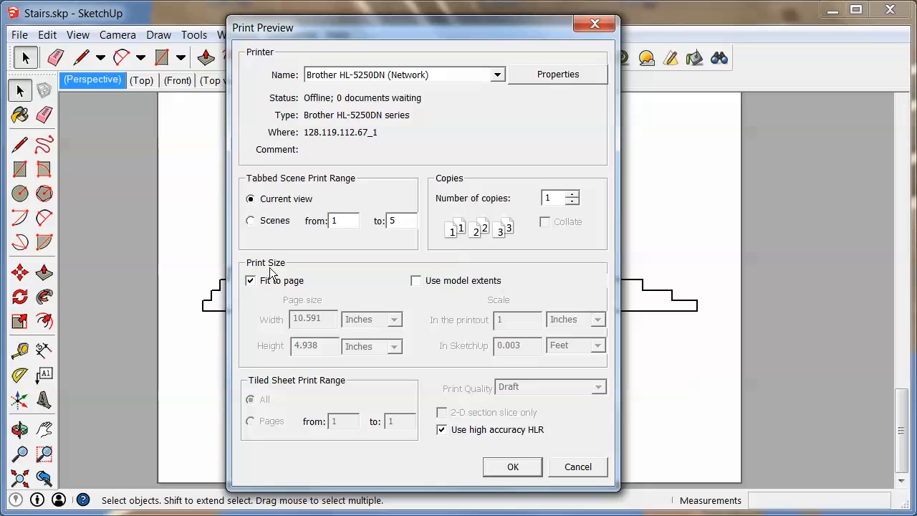
left_click(249, 279)
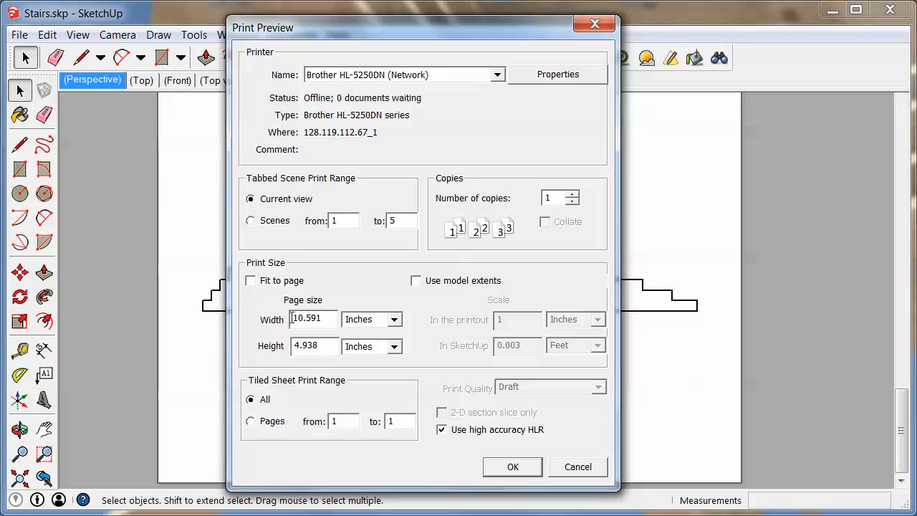
mouse_move(490, 370)
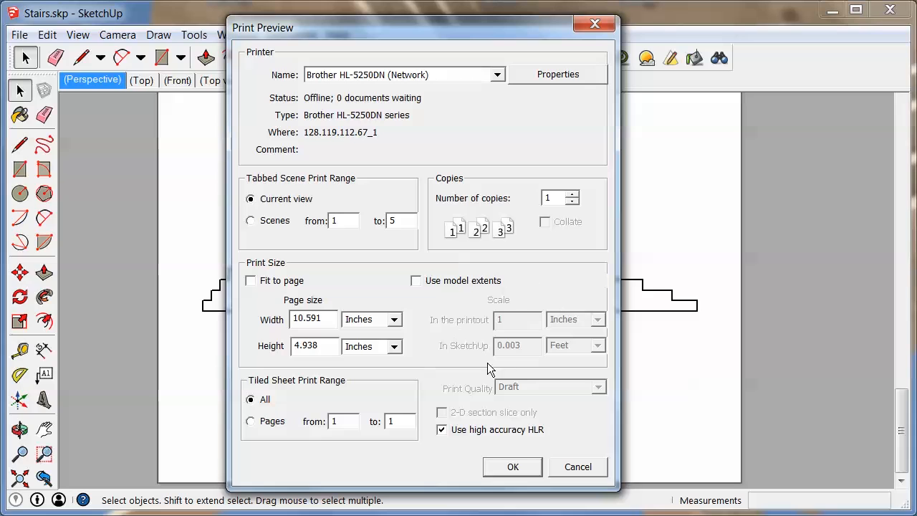
mouse_move(441, 355)
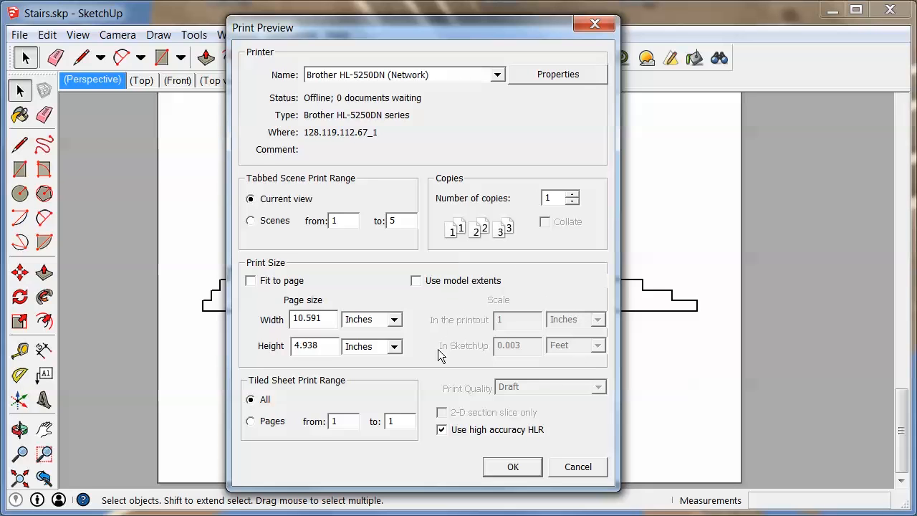
mouse_move(364, 479)
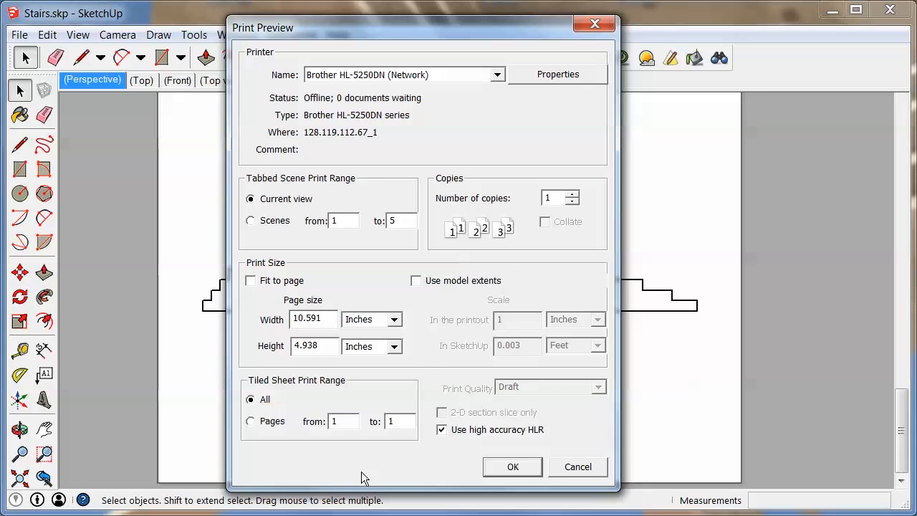
Accept the settings to preview the stair model on a single landscape page.
left_click(513, 467)
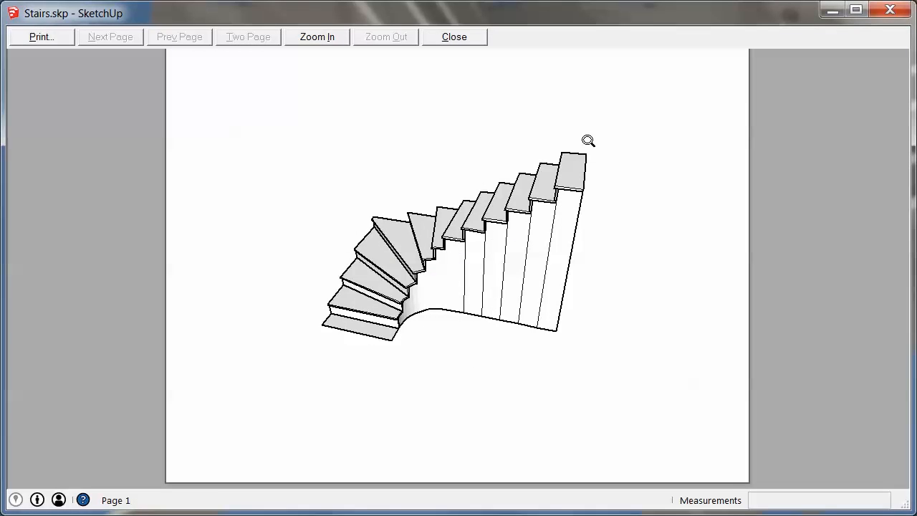
mouse_move(281, 281)
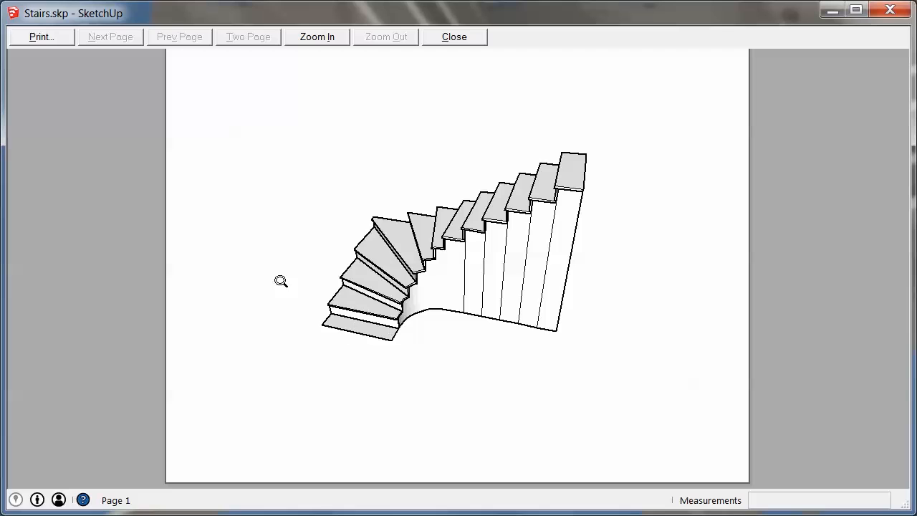
mouse_move(468, 247)
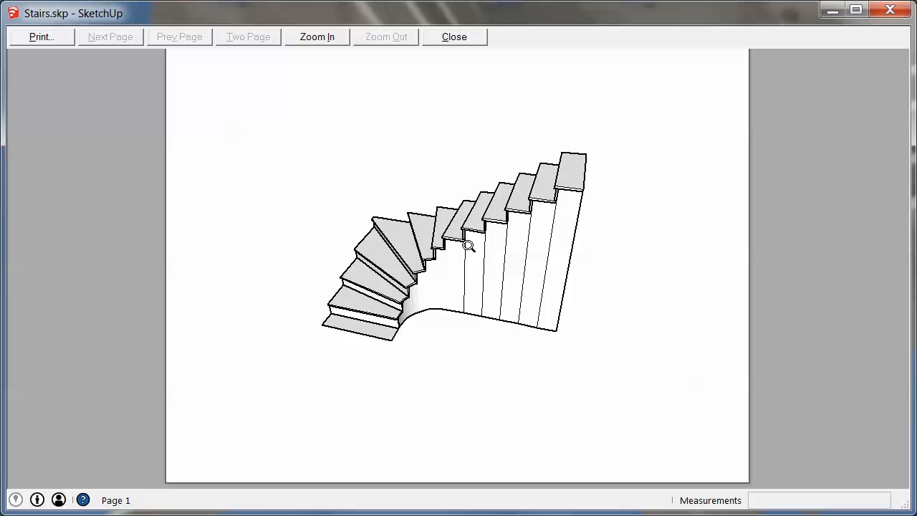
mouse_move(462, 275)
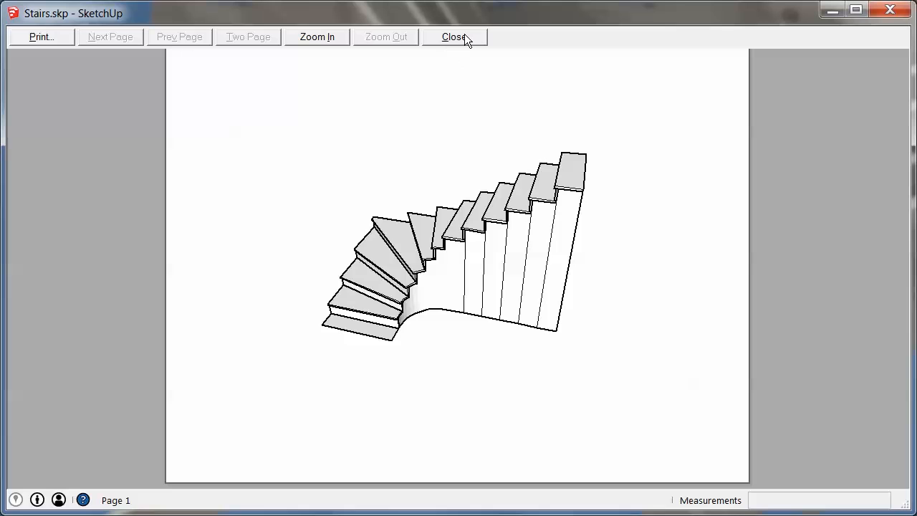
mouse_move(466, 41)
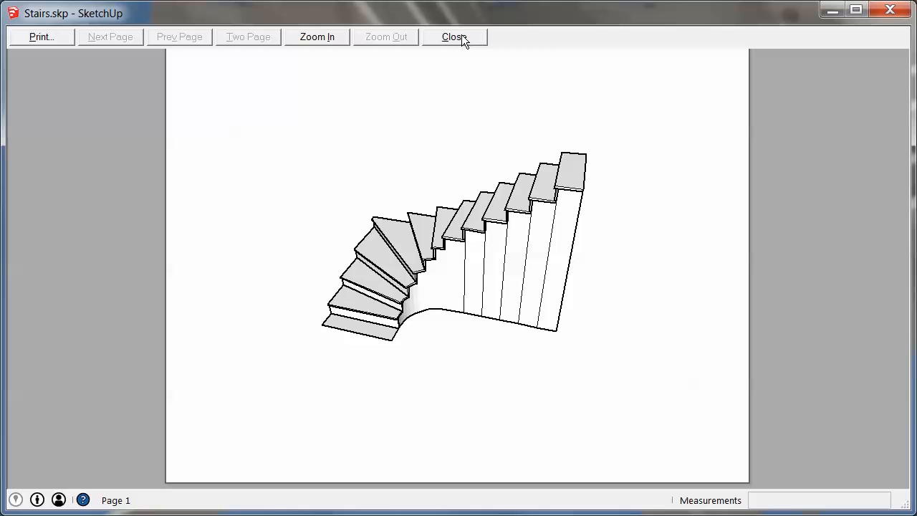
Close the print preview and switch to the saved 'Top view' scene.
left_click(453, 38)
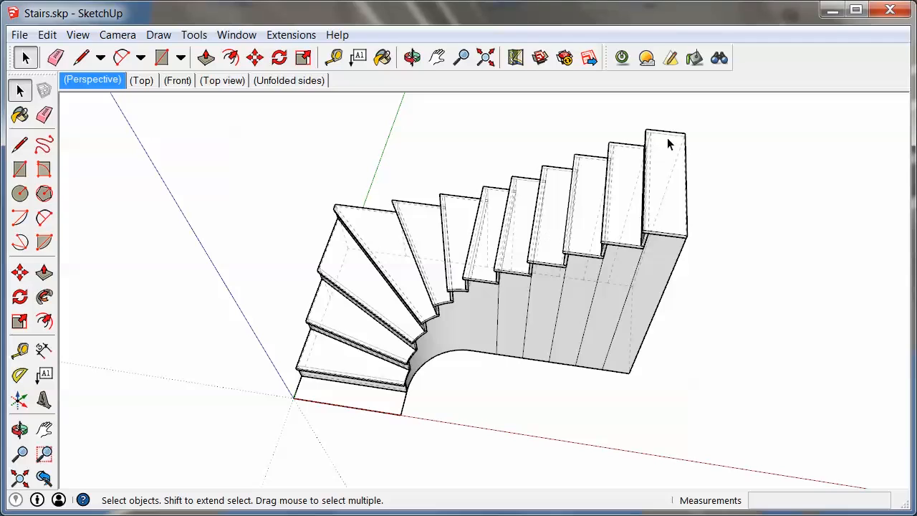
mouse_move(609, 238)
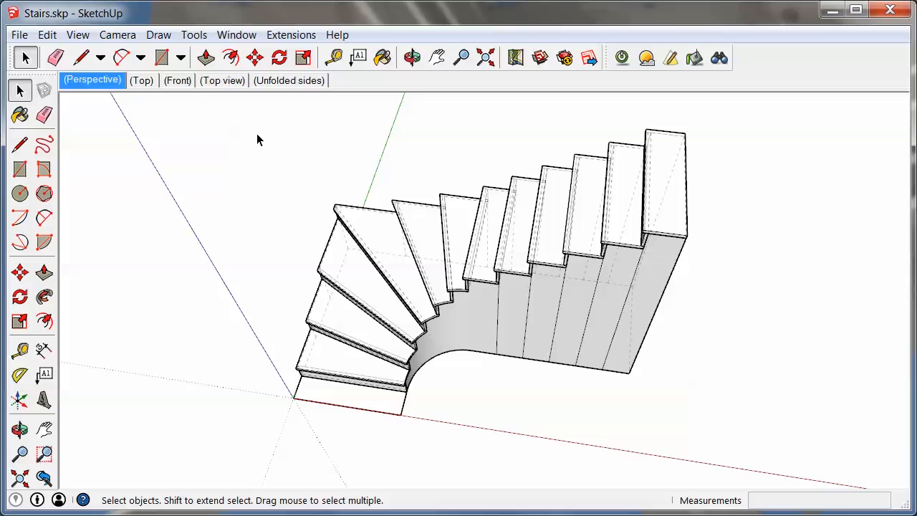
left_click(223, 80)
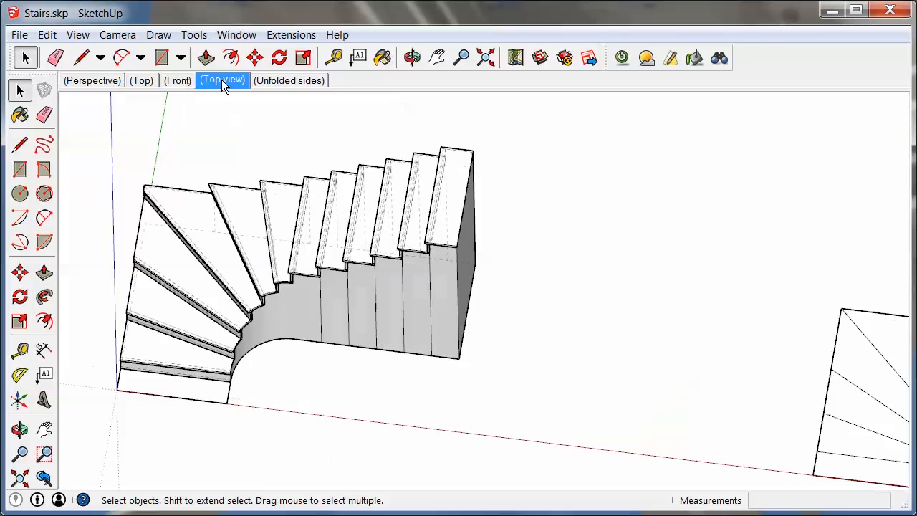
From the 'Top view' scene, switch the camera to Perspective projection.
left_click(222, 80)
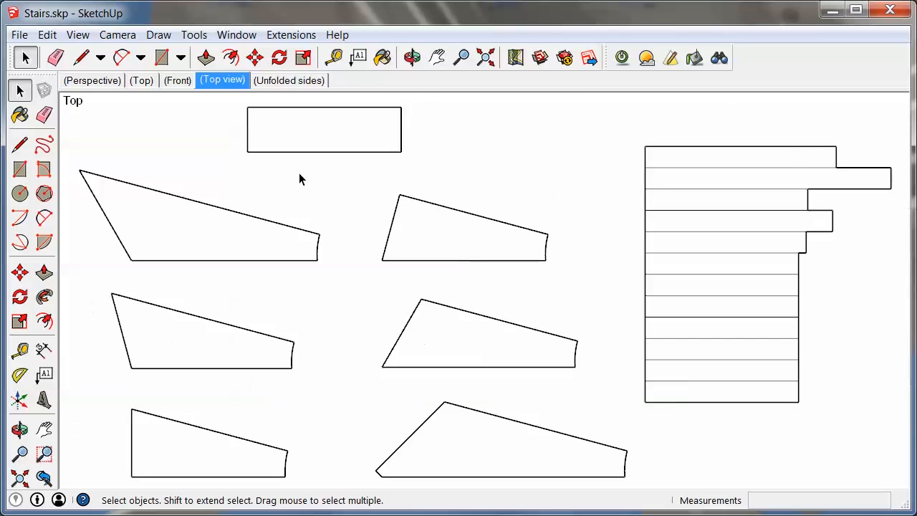
mouse_move(500, 166)
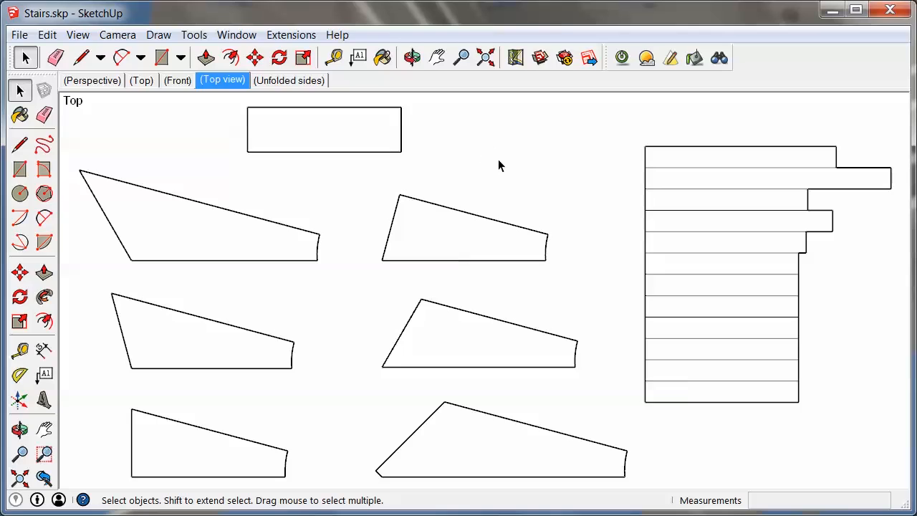
mouse_move(221, 461)
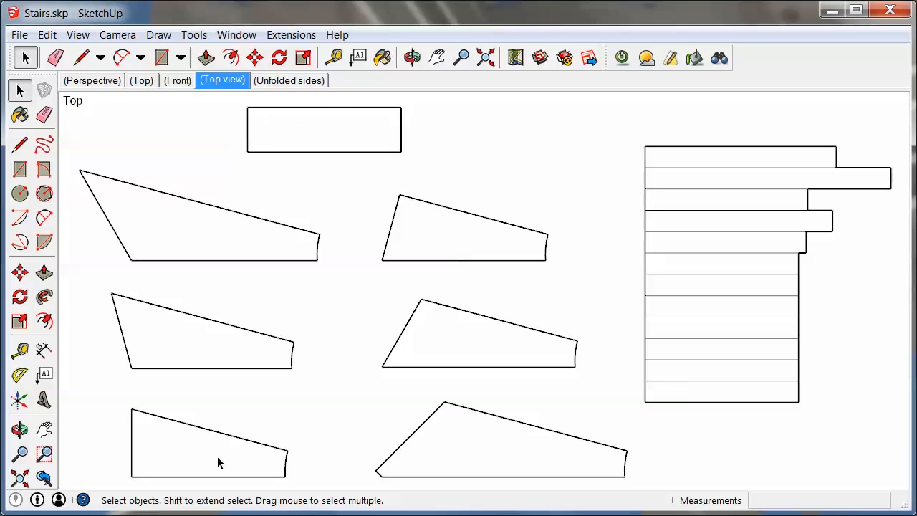
mouse_move(458, 252)
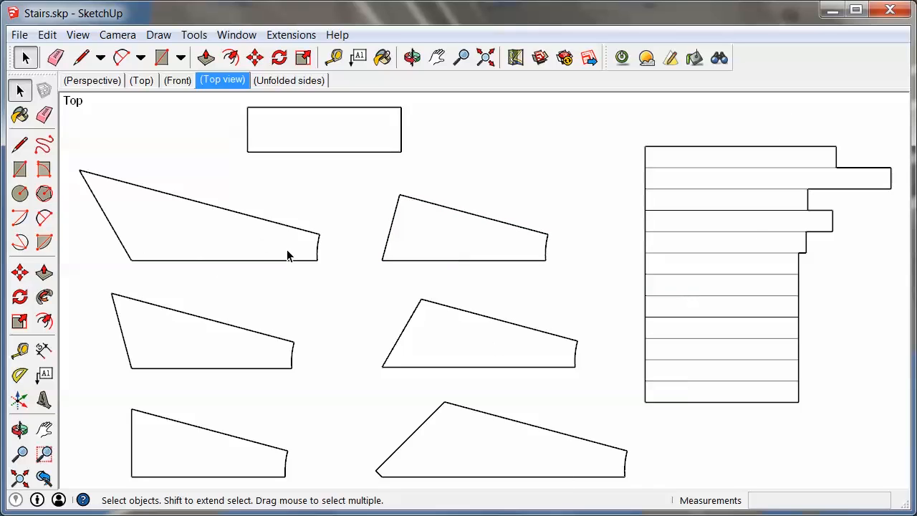
mouse_move(430, 126)
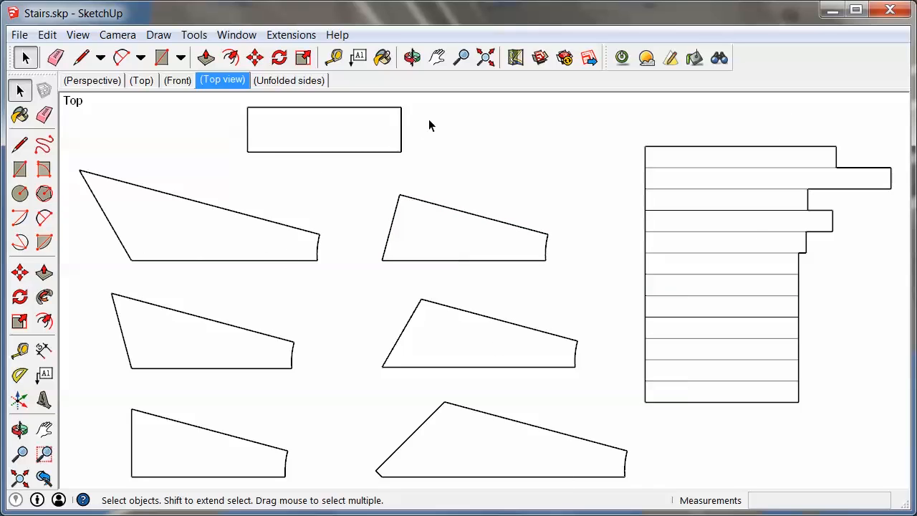
mouse_move(161, 138)
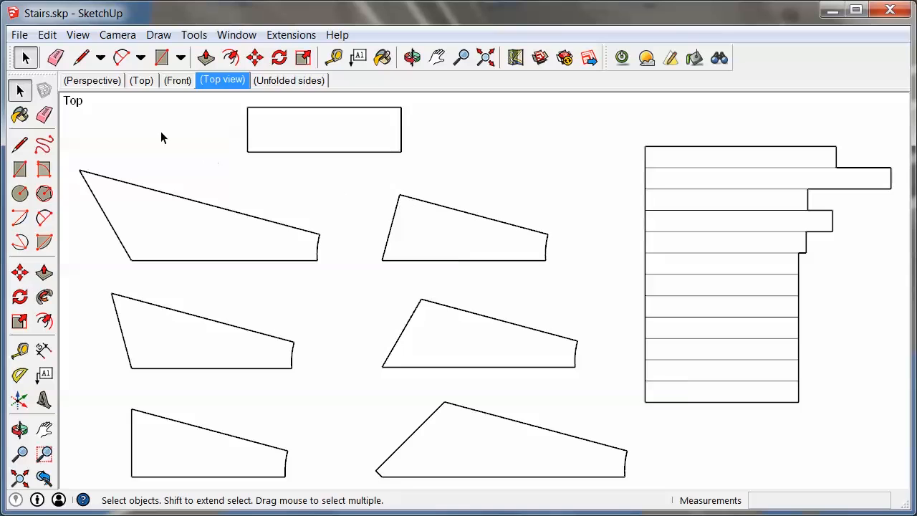
mouse_move(118, 35)
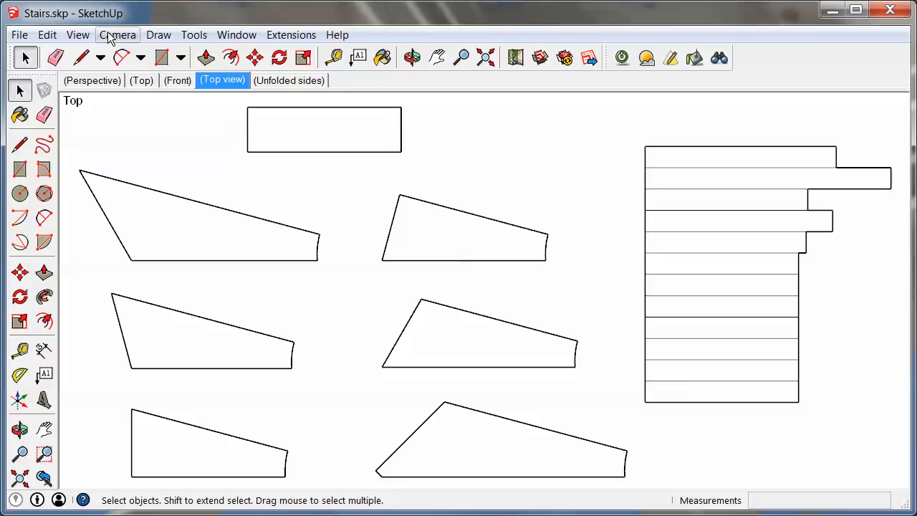
left_click(118, 34)
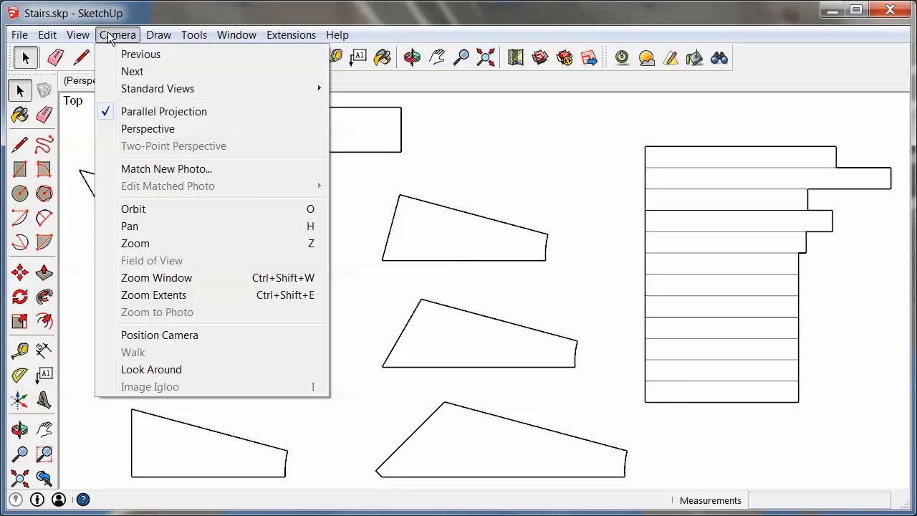
mouse_move(158, 89)
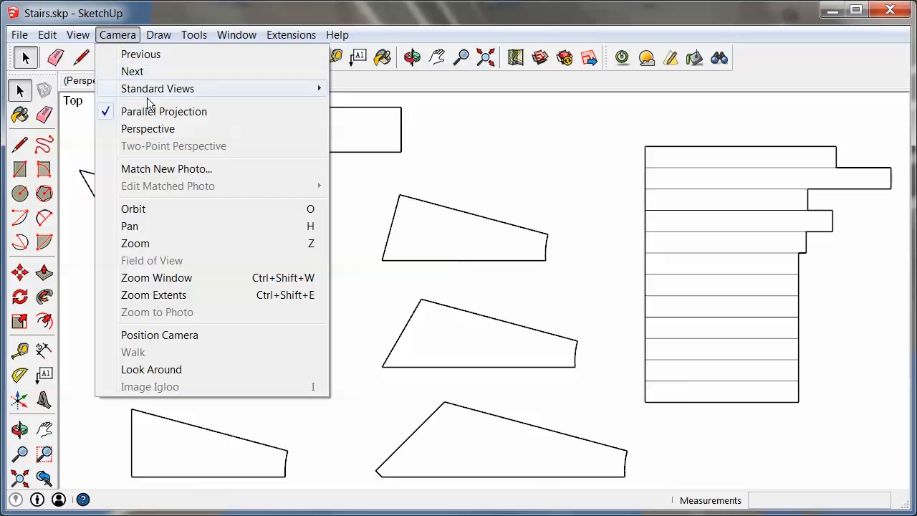
mouse_move(164, 111)
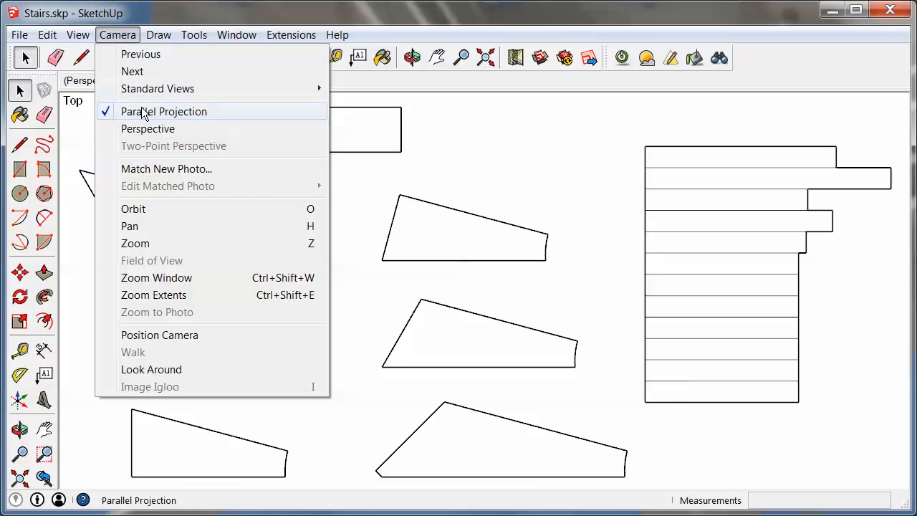
mouse_move(147, 129)
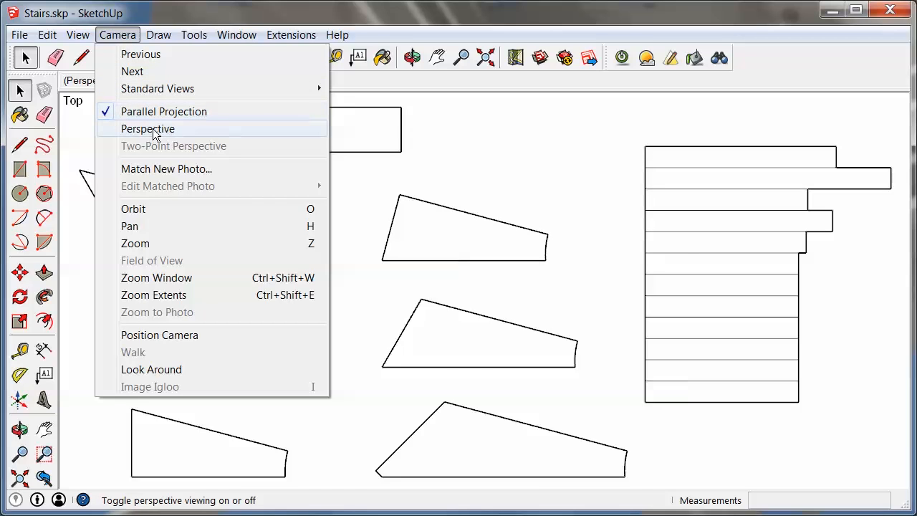
left_click(148, 129)
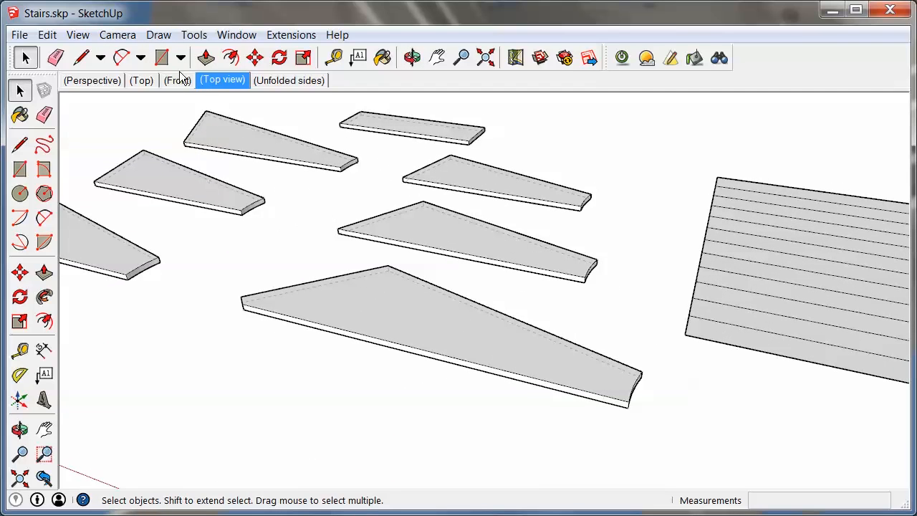
Return the camera to Parallel Projection and the standard Top view.
left_click(117, 34)
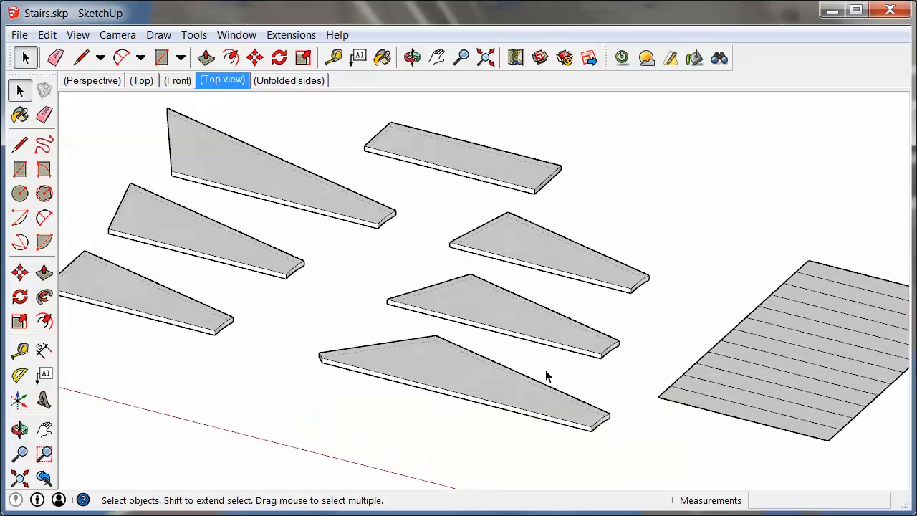
mouse_move(387, 319)
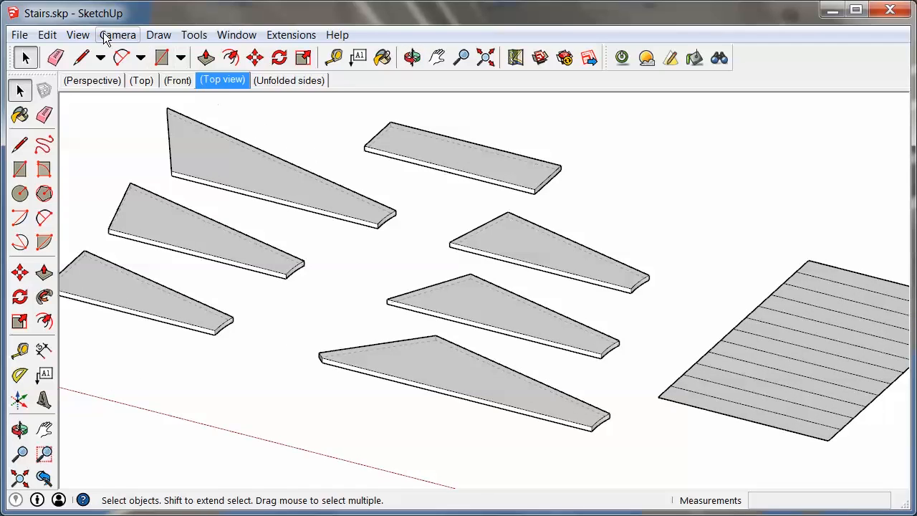
left_click(118, 35)
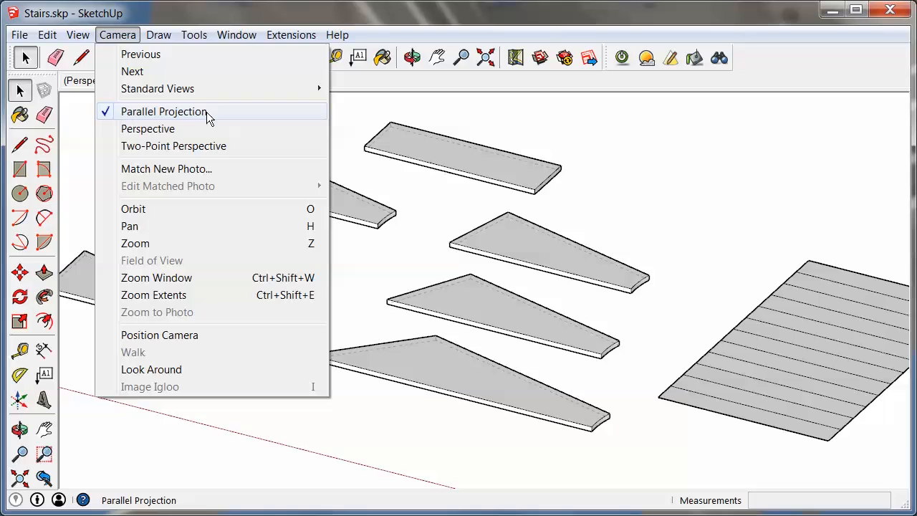
mouse_move(208, 115)
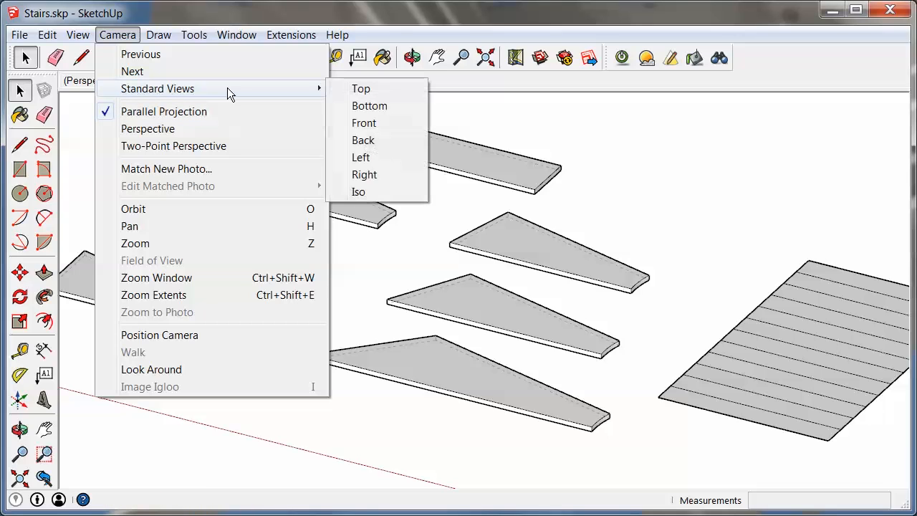
mouse_move(361, 88)
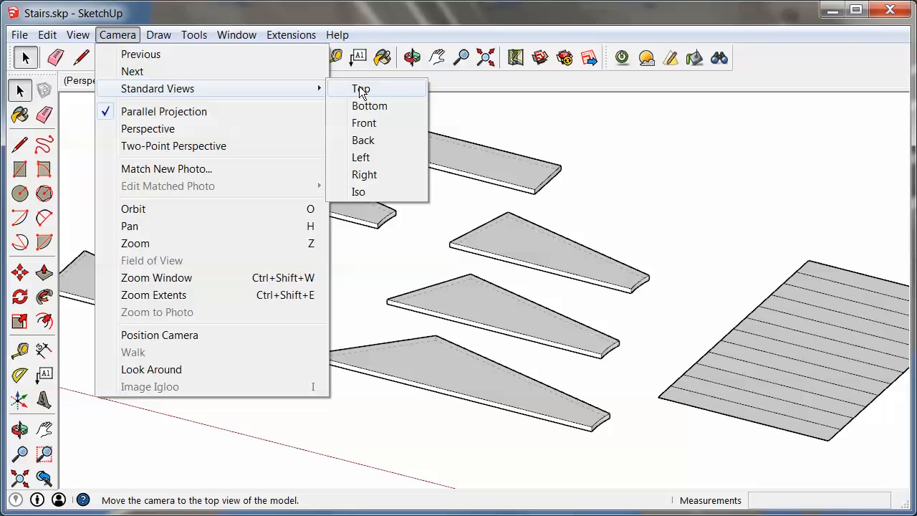
left_click(361, 89)
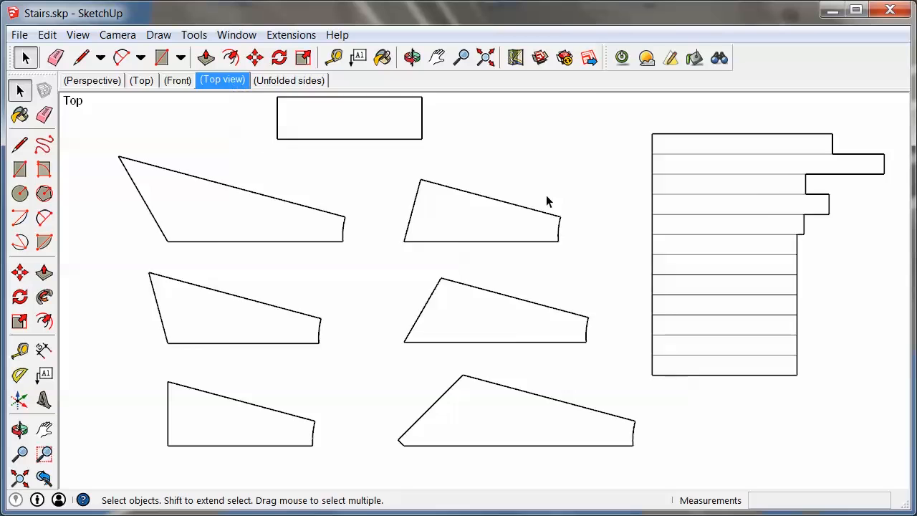
left_click(77, 35)
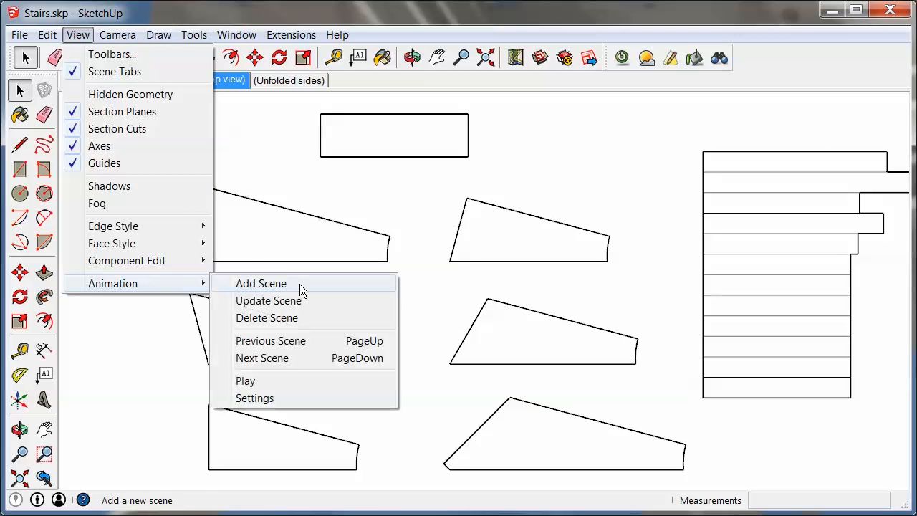
left_click(261, 284)
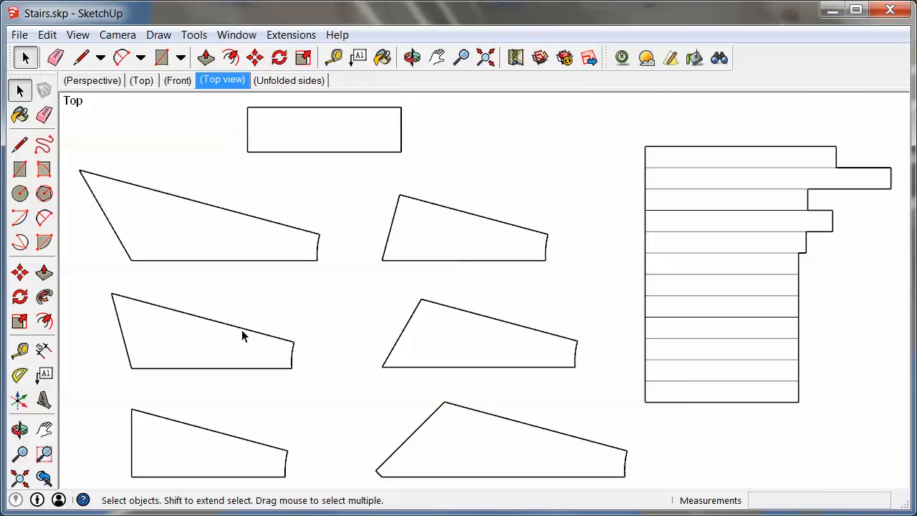
mouse_move(279, 114)
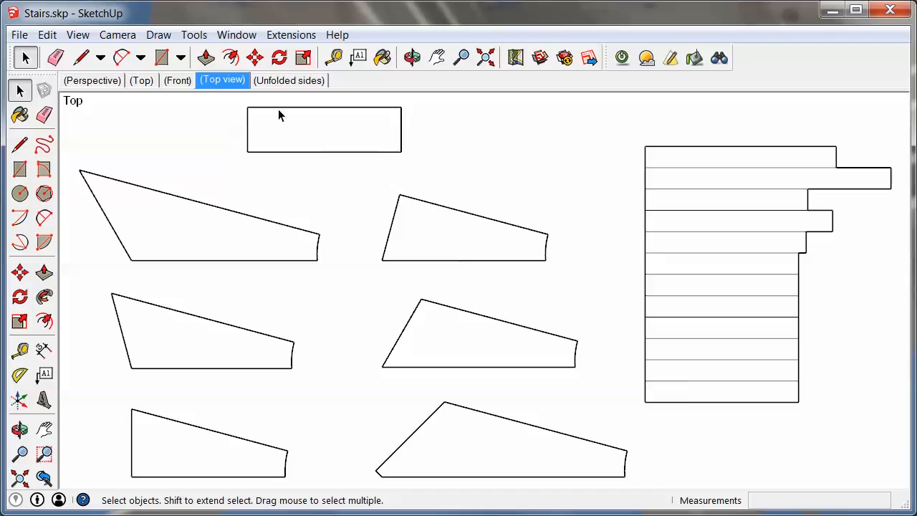
mouse_move(106, 206)
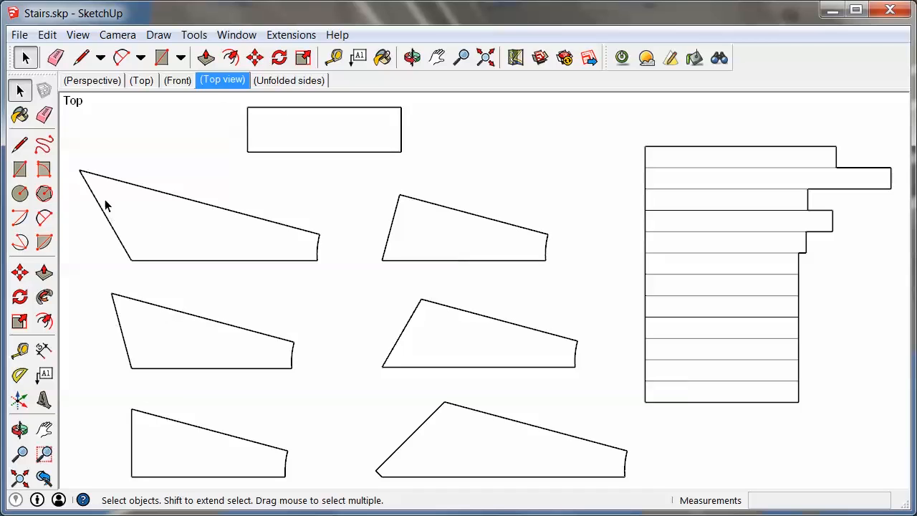
mouse_move(80, 107)
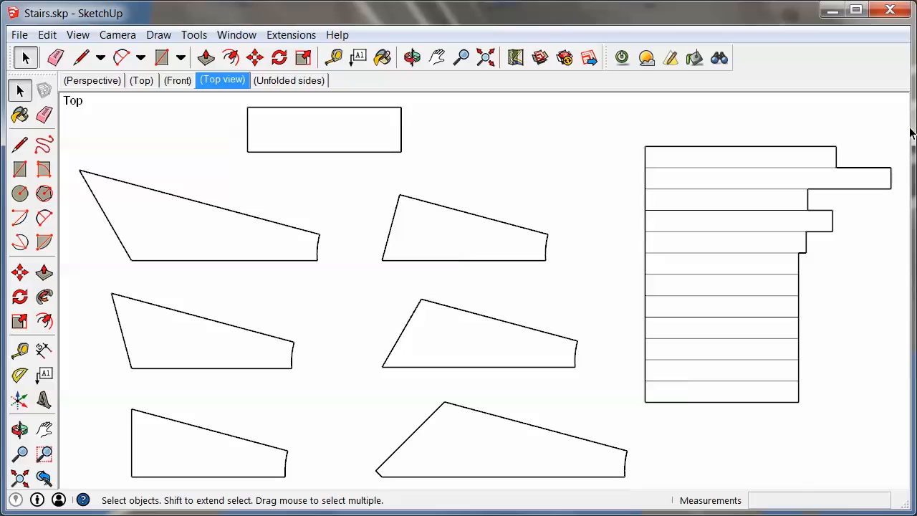
mouse_move(834, 241)
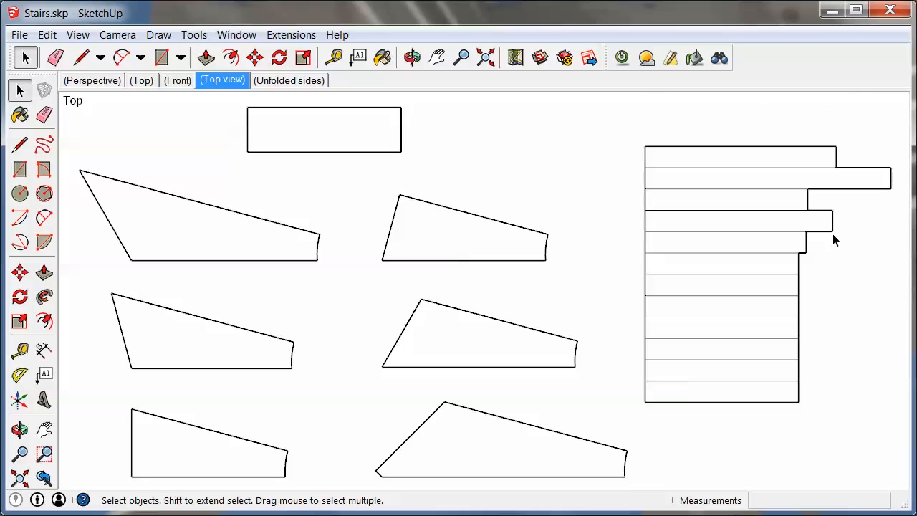
mouse_move(903, 403)
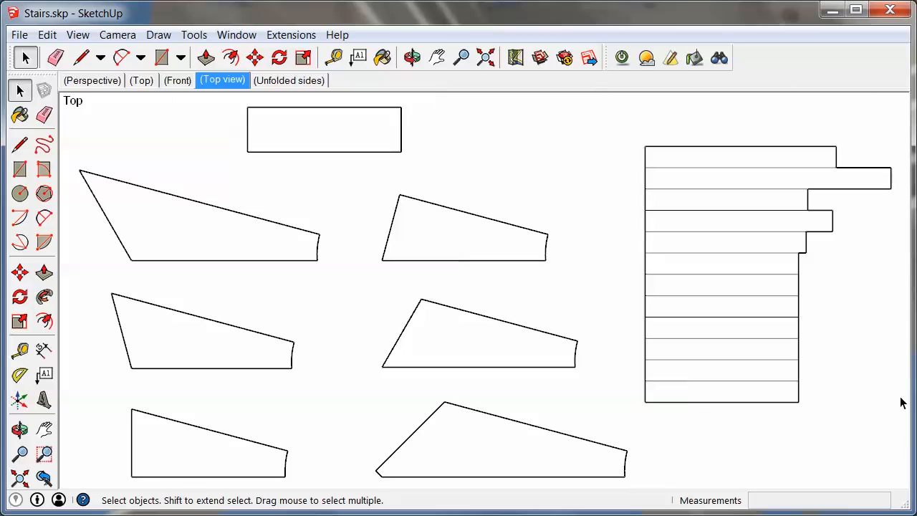
mouse_move(103, 206)
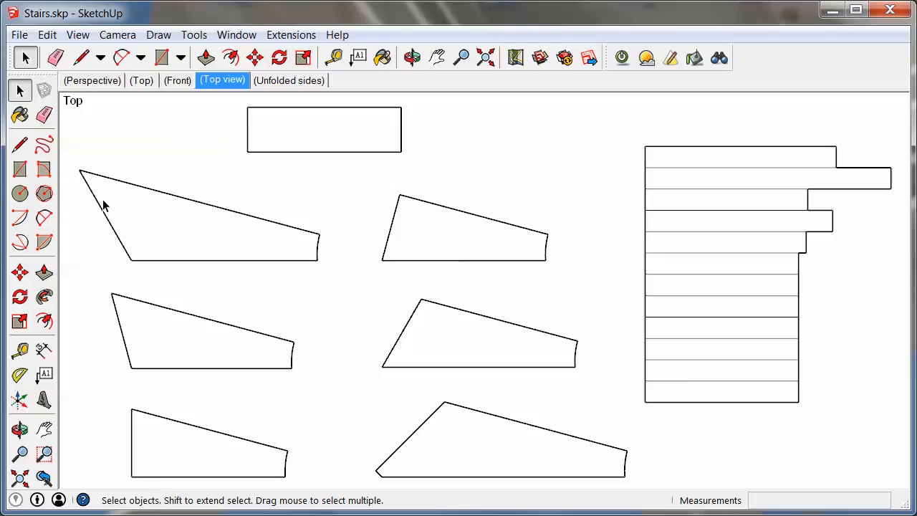
mouse_move(302, 302)
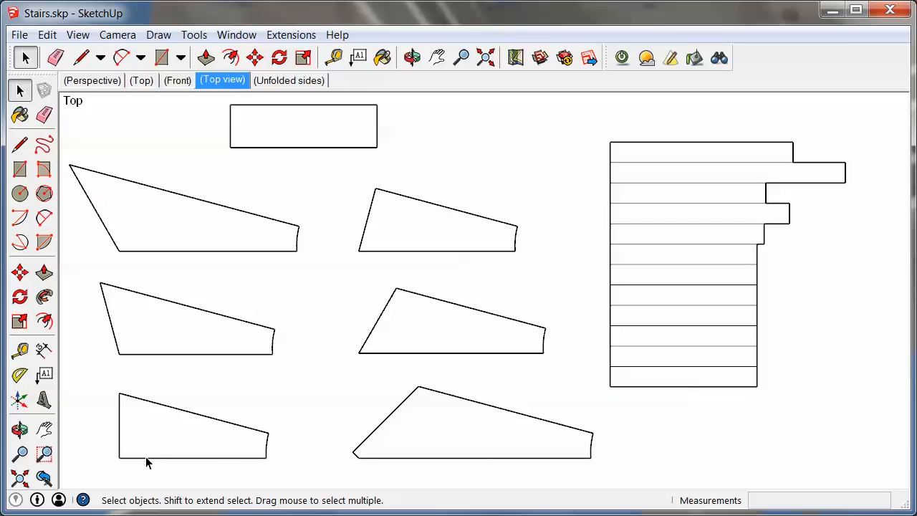
mouse_move(341, 218)
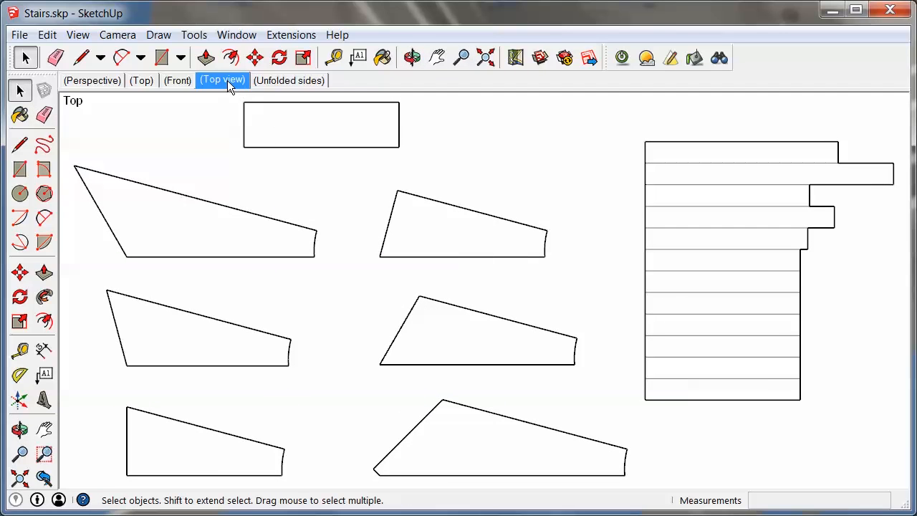
Reopen the Print Preview settings for the top view of the tread outlines.
left_click(20, 34)
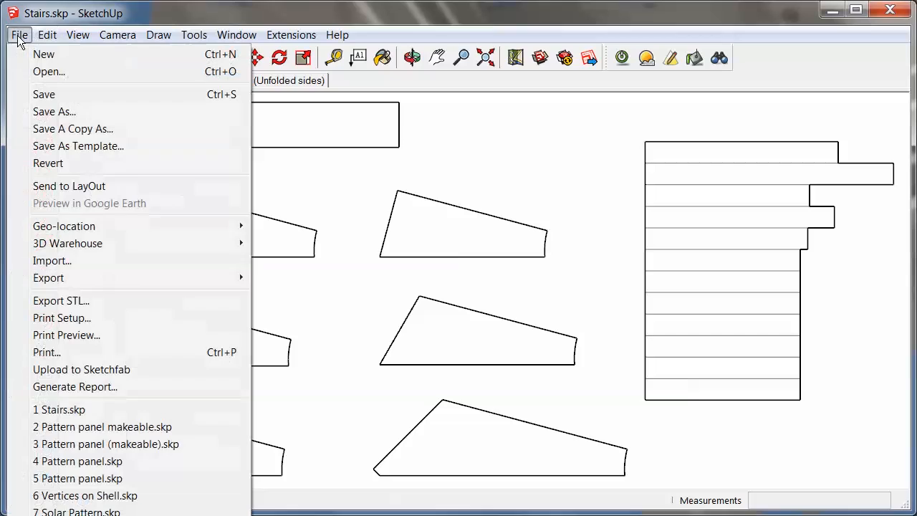
mouse_move(66, 353)
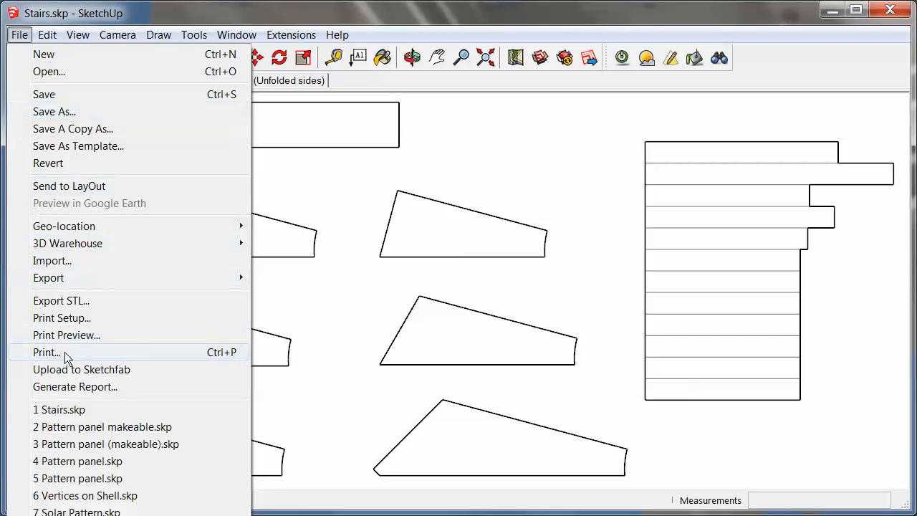
mouse_move(103, 335)
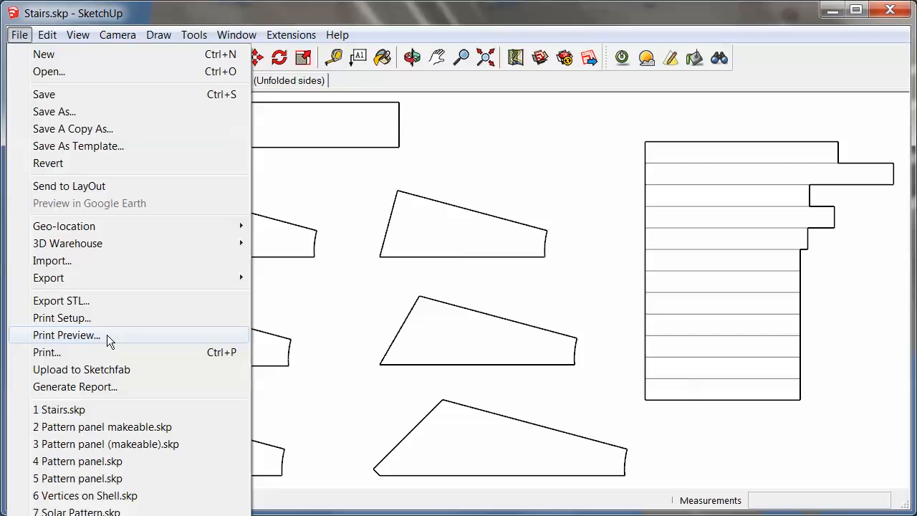
mouse_move(113, 342)
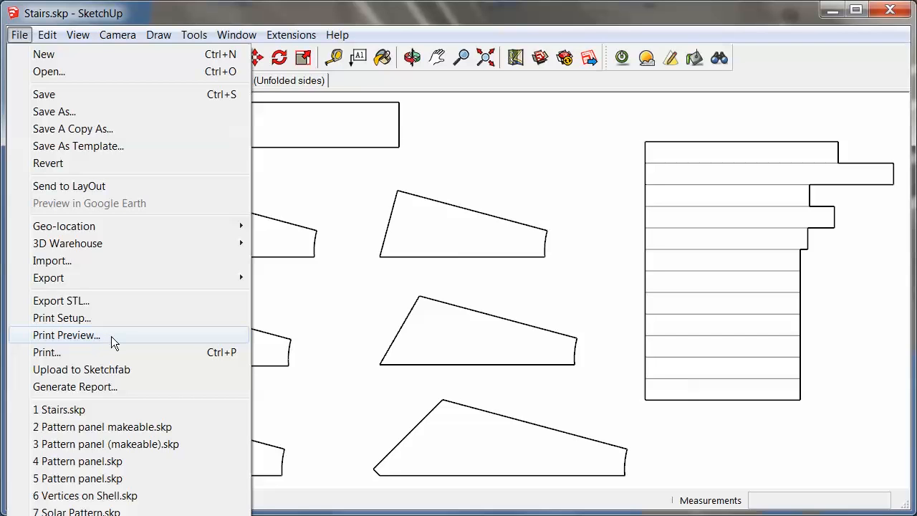
mouse_move(79, 349)
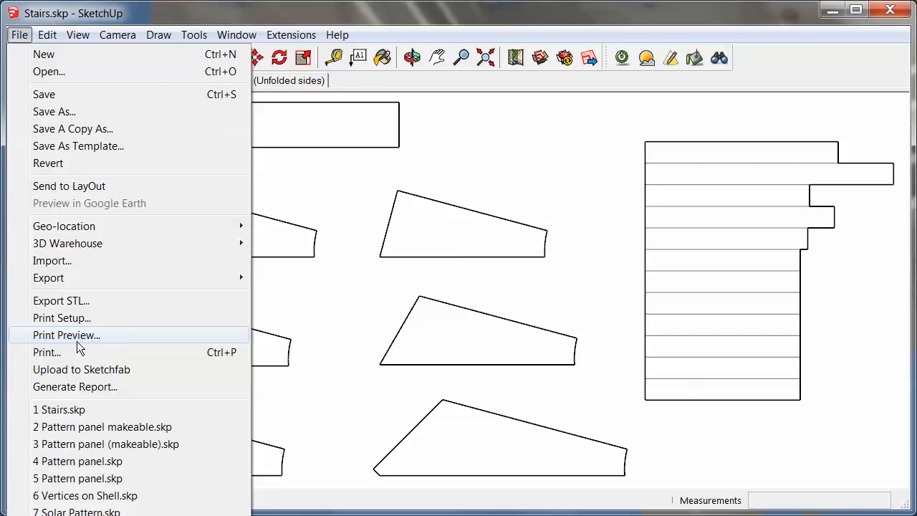
left_click(66, 335)
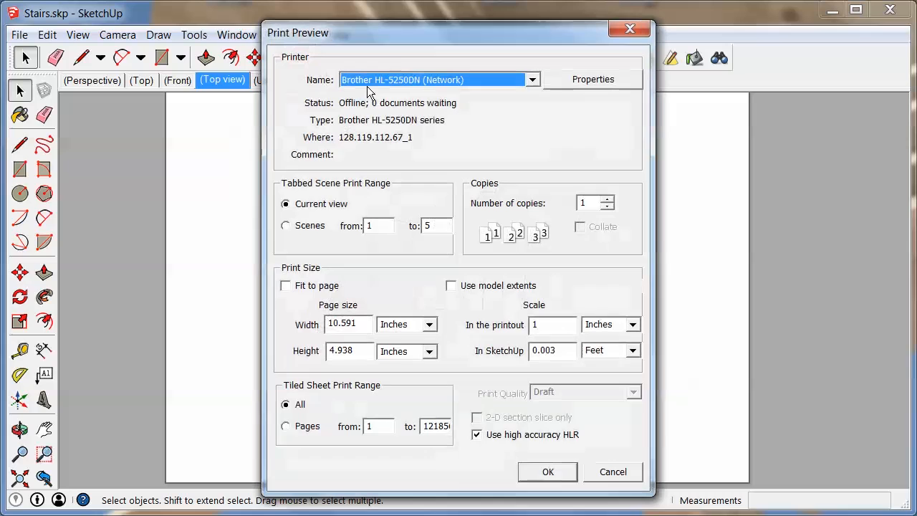
Keep the network printer, leave Fit to page off, and scale 1 inch printout to 1 foot in SketchUp.
left_click(531, 79)
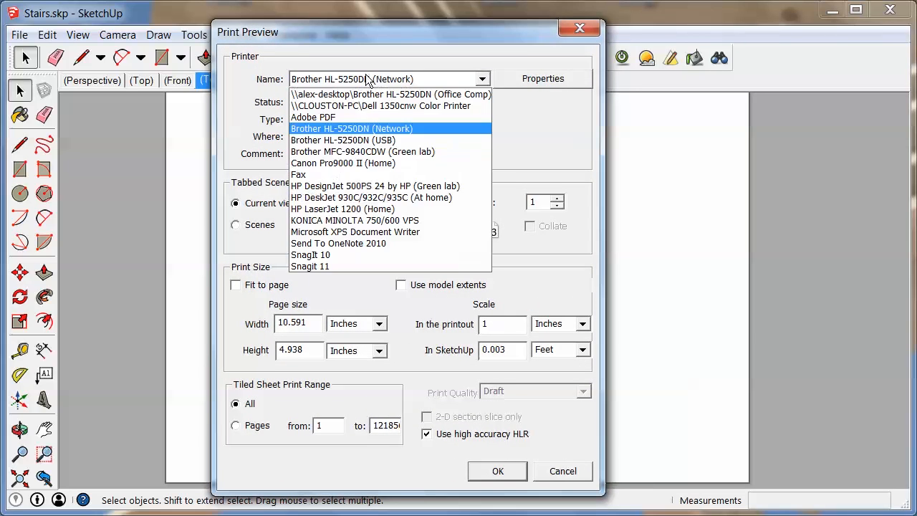
left_click(543, 77)
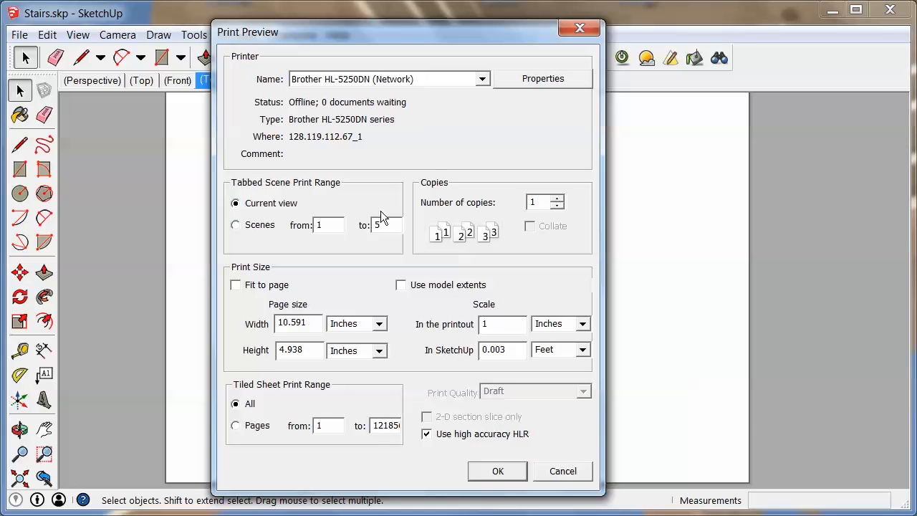
mouse_move(275, 351)
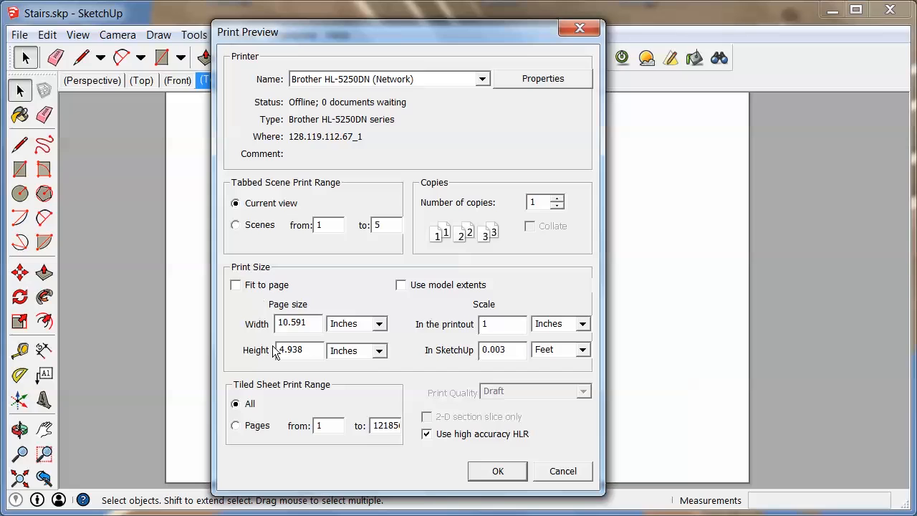
mouse_move(404, 328)
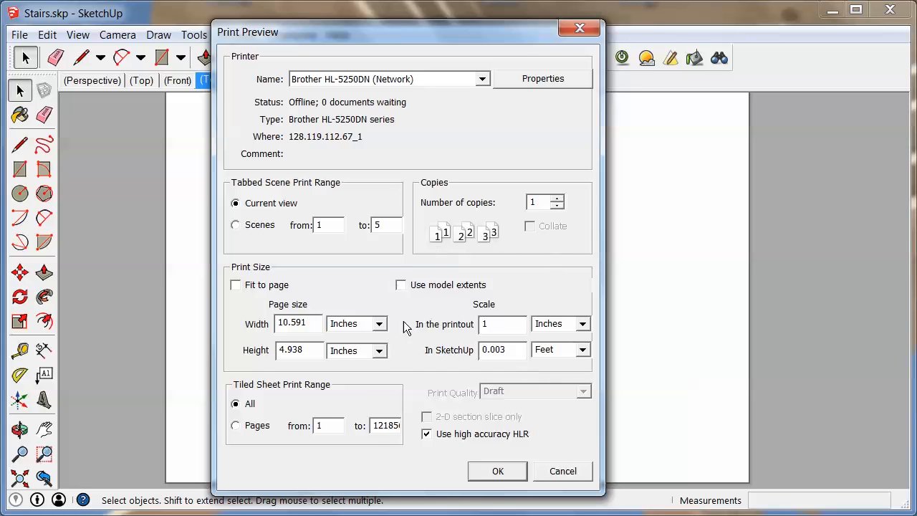
mouse_move(570, 313)
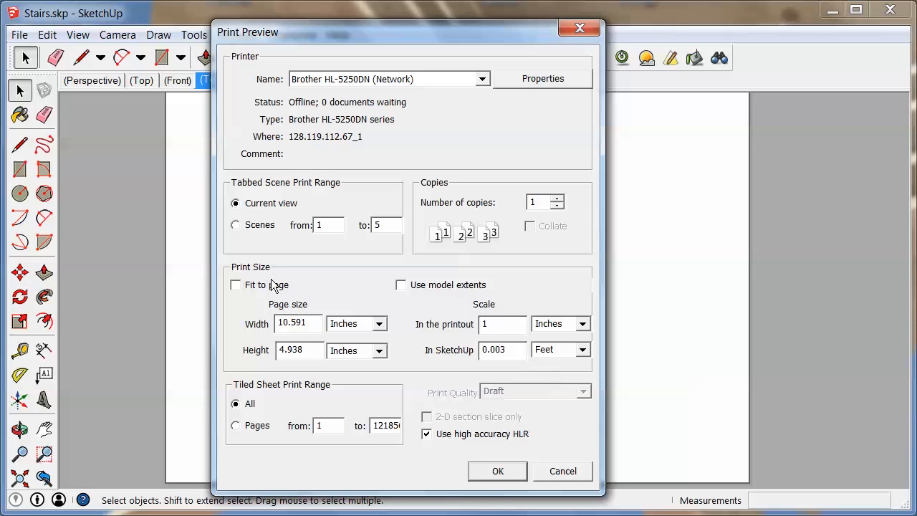
left_click(235, 284)
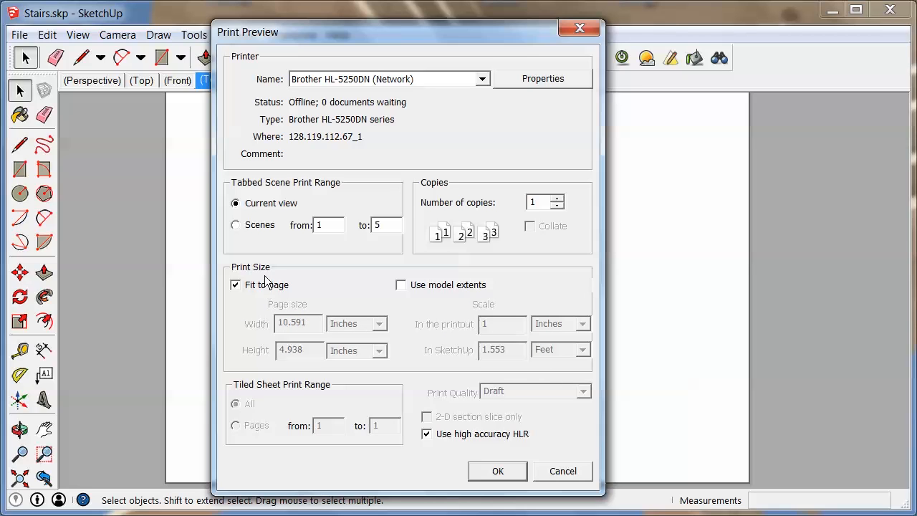
mouse_move(252, 290)
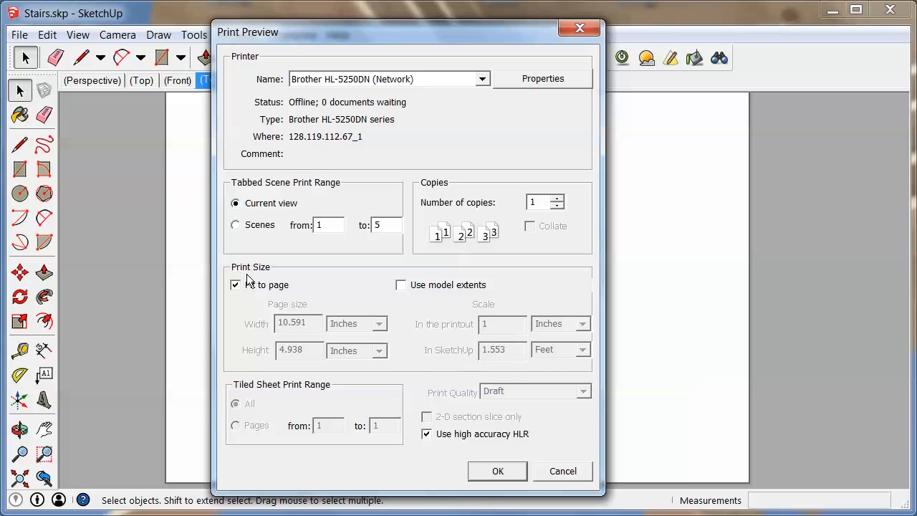
left_click(235, 283)
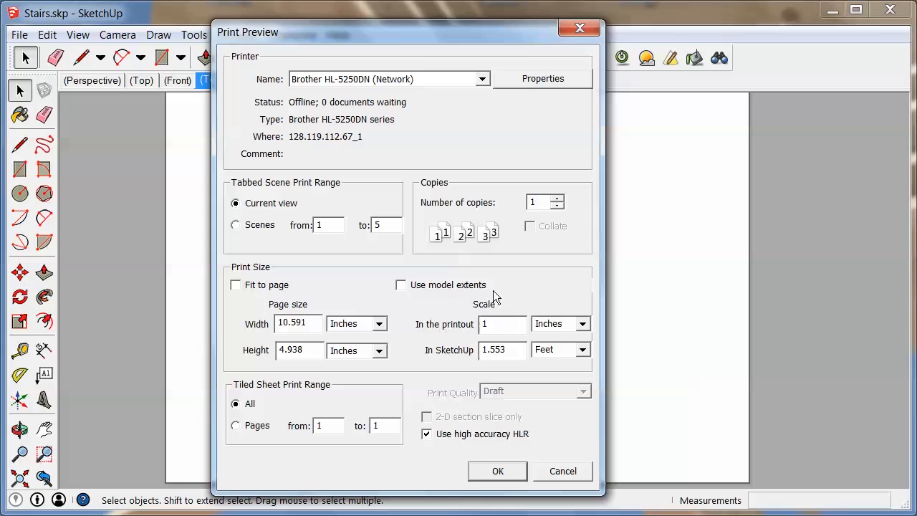
mouse_move(351, 289)
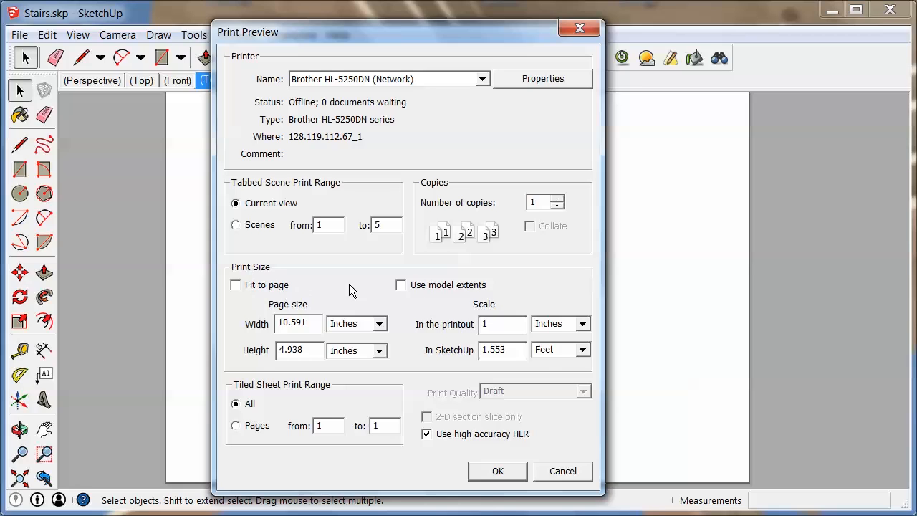
mouse_move(466, 332)
type("1")
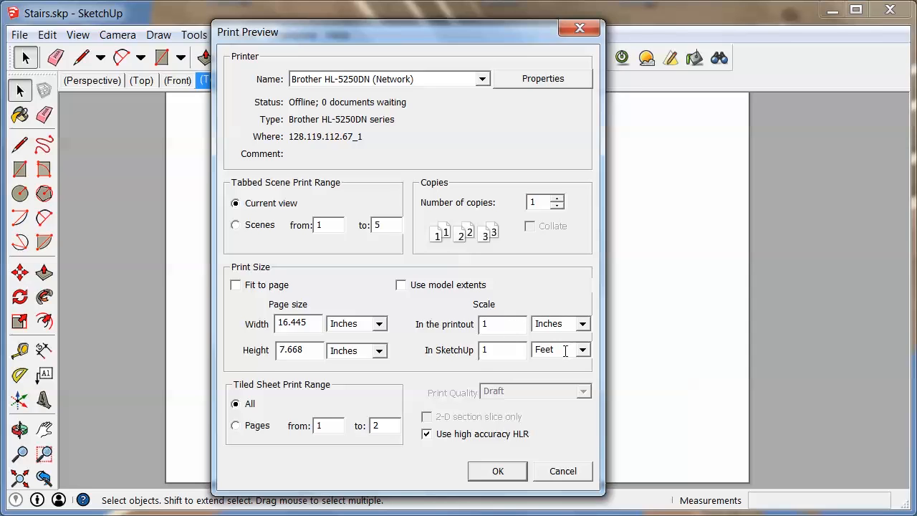
left_click(582, 349)
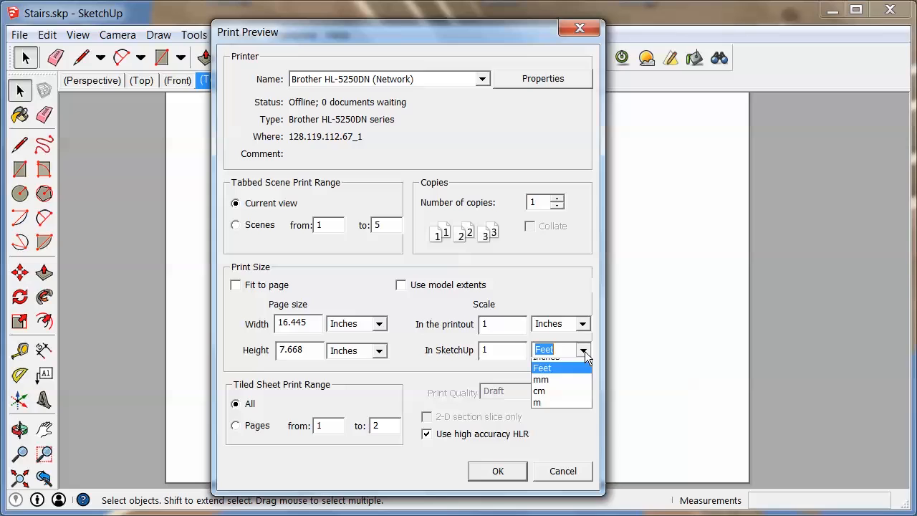
left_click(541, 367)
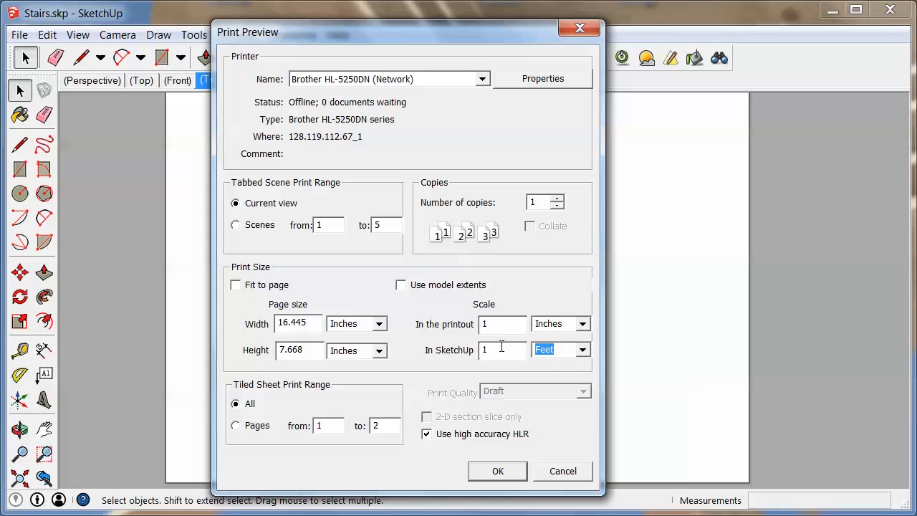
mouse_move(379, 450)
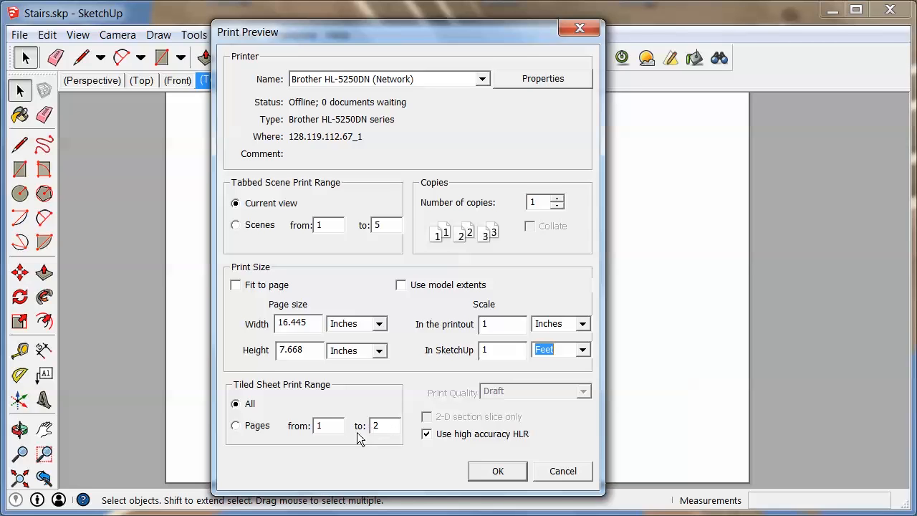
mouse_move(505, 358)
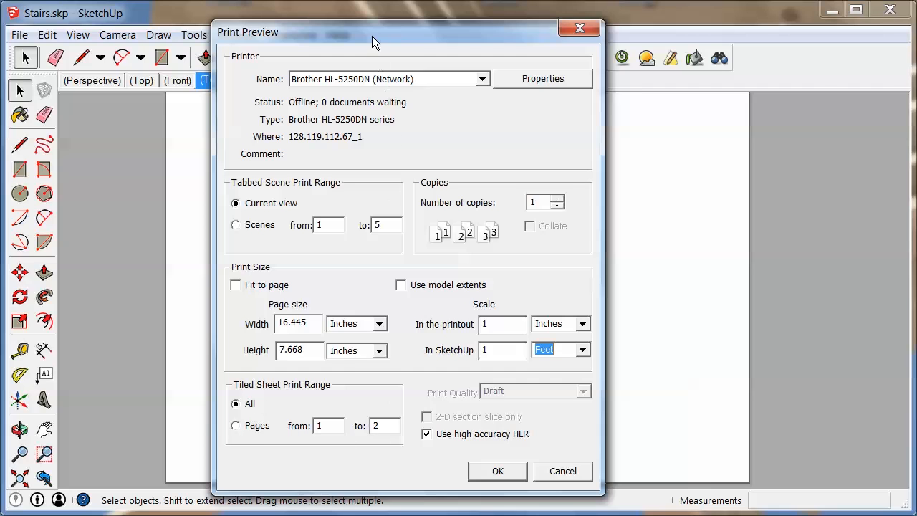
left_click_drag(372, 32, 802, 111)
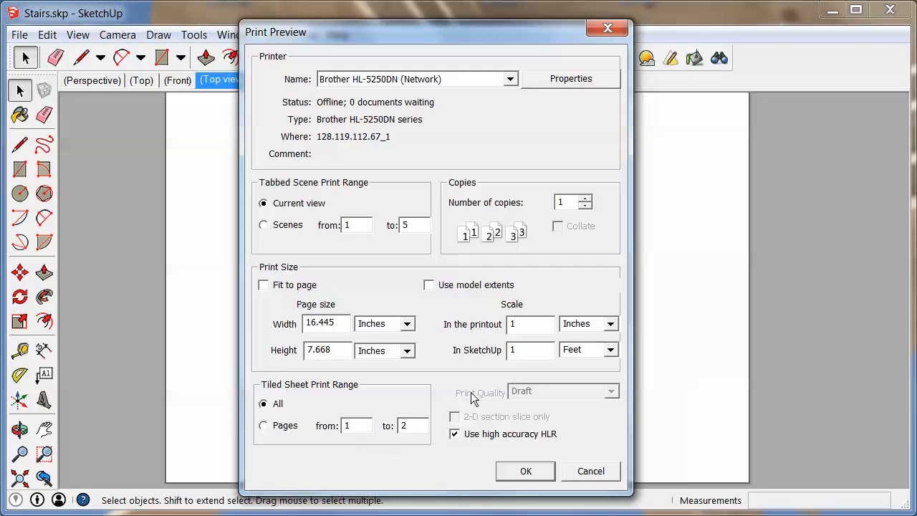
mouse_move(423, 444)
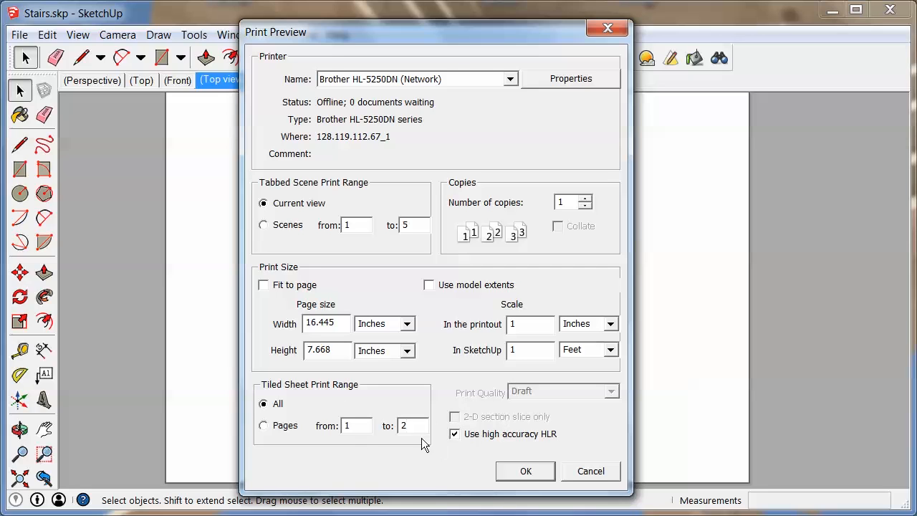
Set the print scale to 1 inch in the printout per 2 feet in SketchUp.
left_click(530, 349)
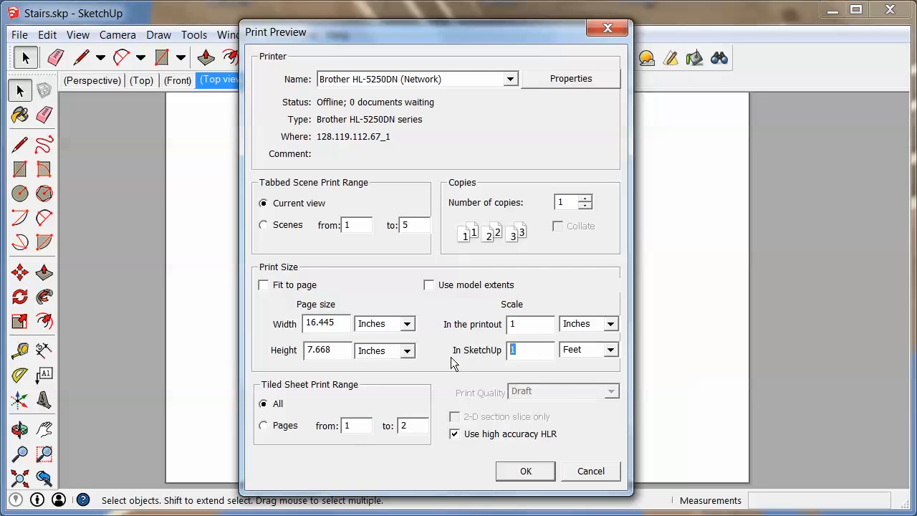
type("2")
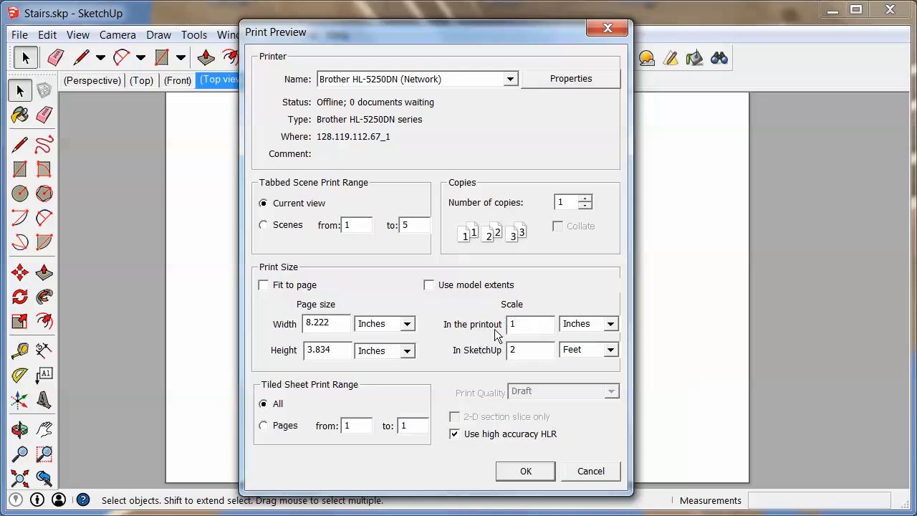
mouse_move(545, 307)
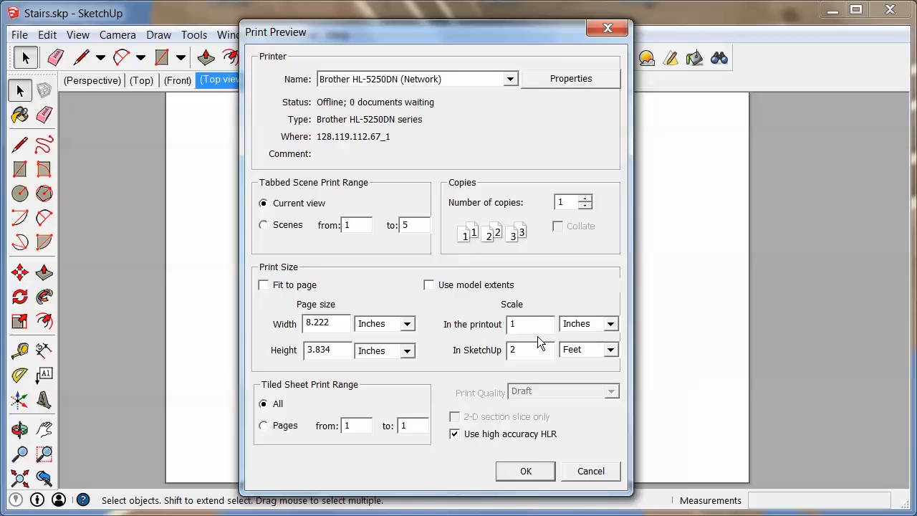
mouse_move(562, 390)
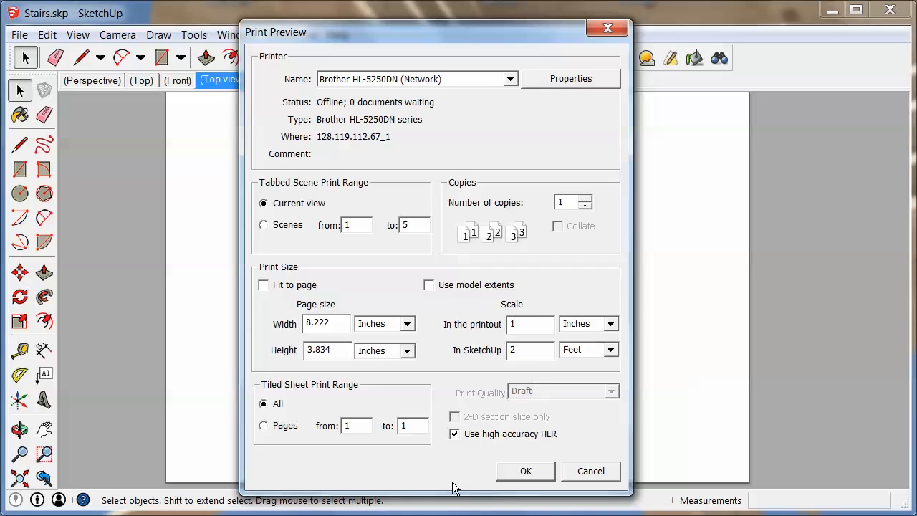
left_click(530, 324)
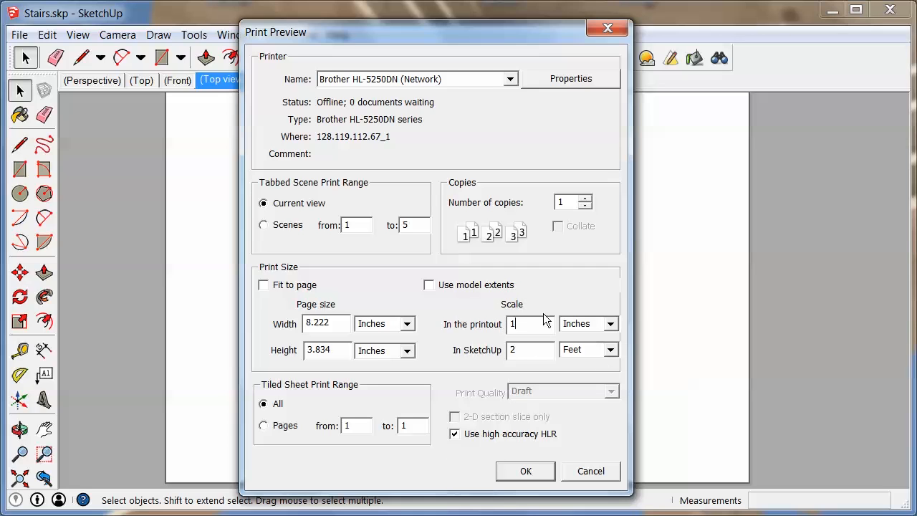
mouse_move(593, 262)
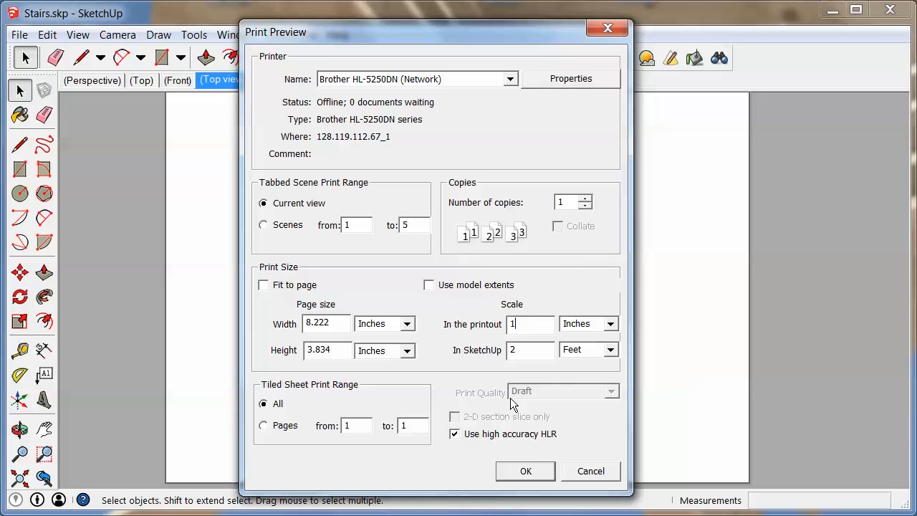
mouse_move(490, 309)
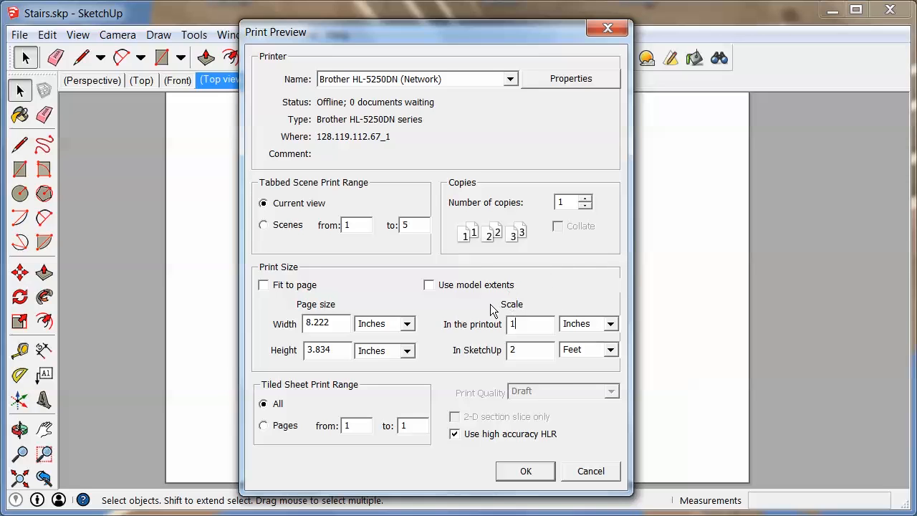
mouse_move(347, 89)
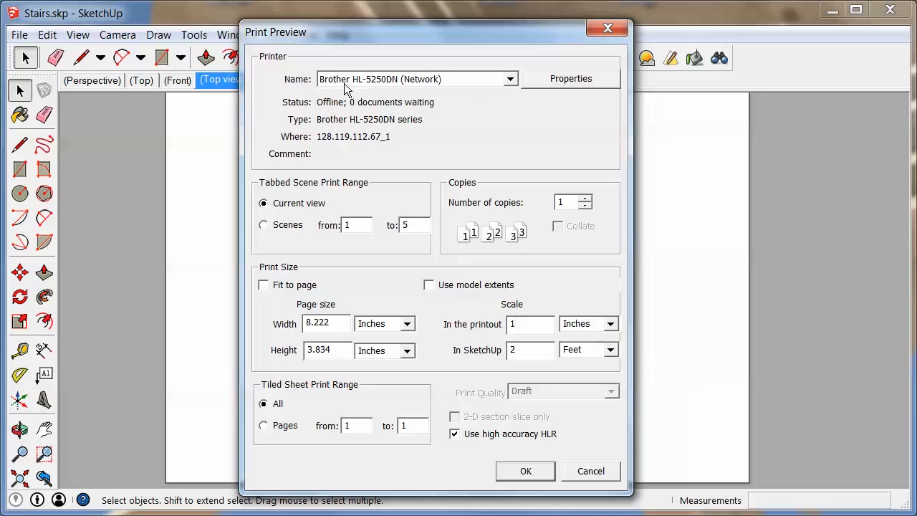
mouse_move(353, 188)
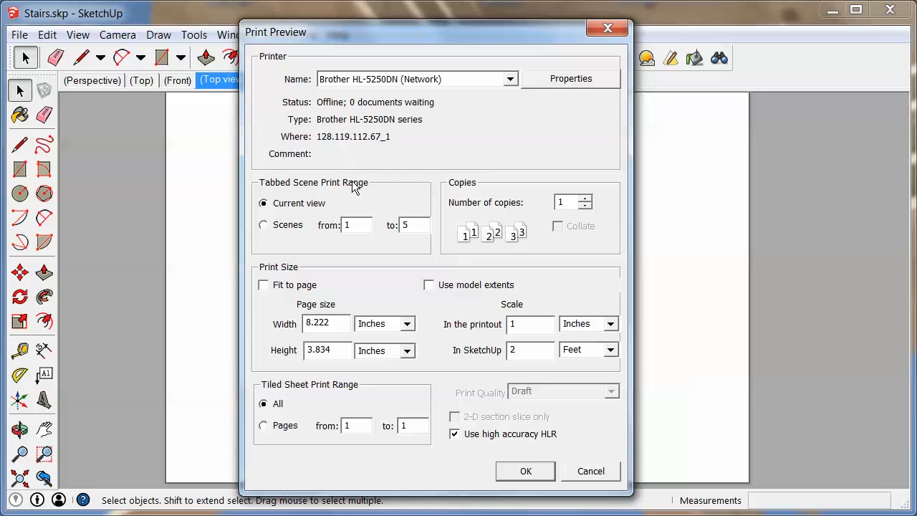
mouse_move(276, 212)
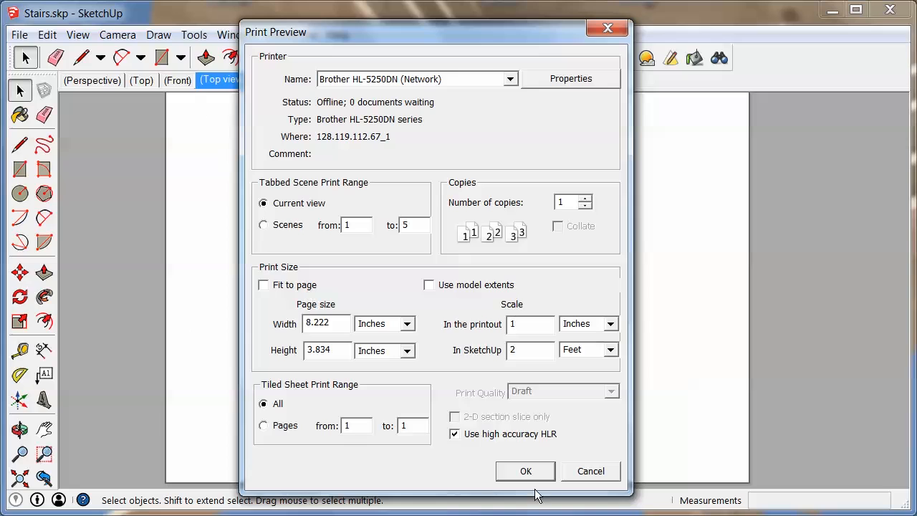
mouse_move(294, 284)
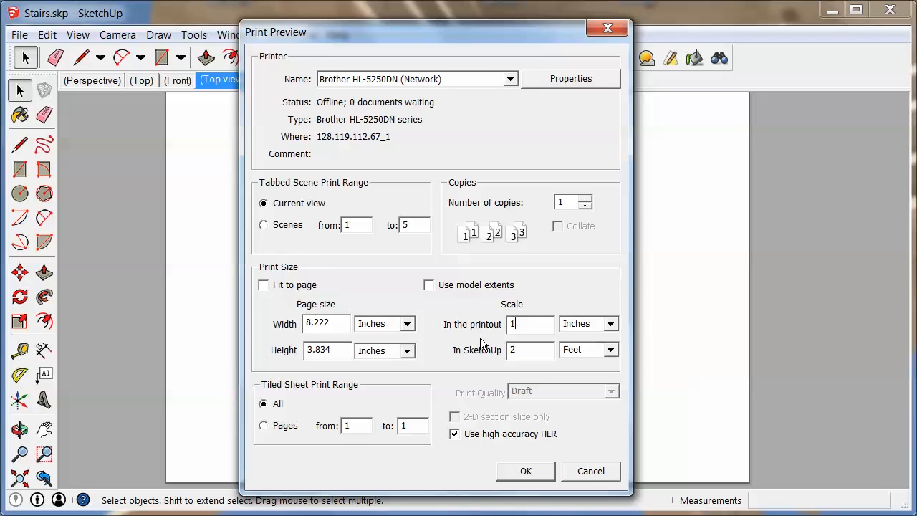
mouse_move(493, 361)
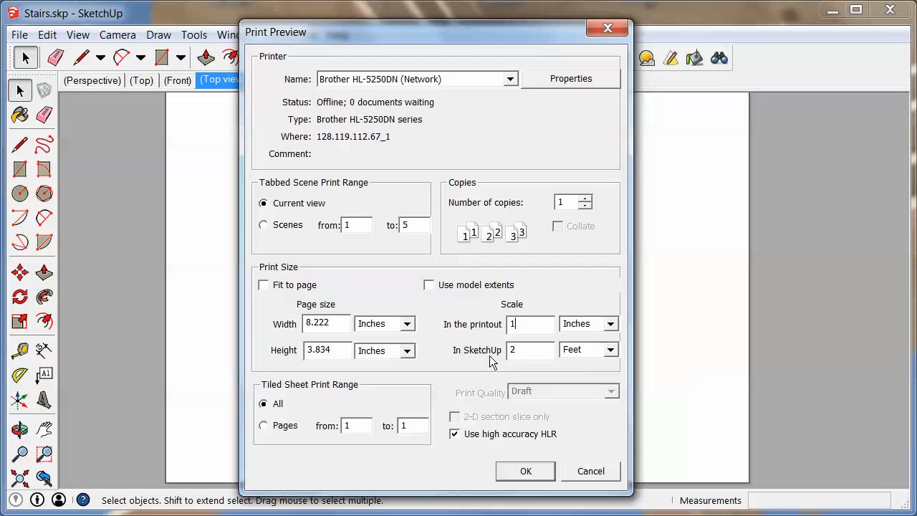
mouse_move(371, 414)
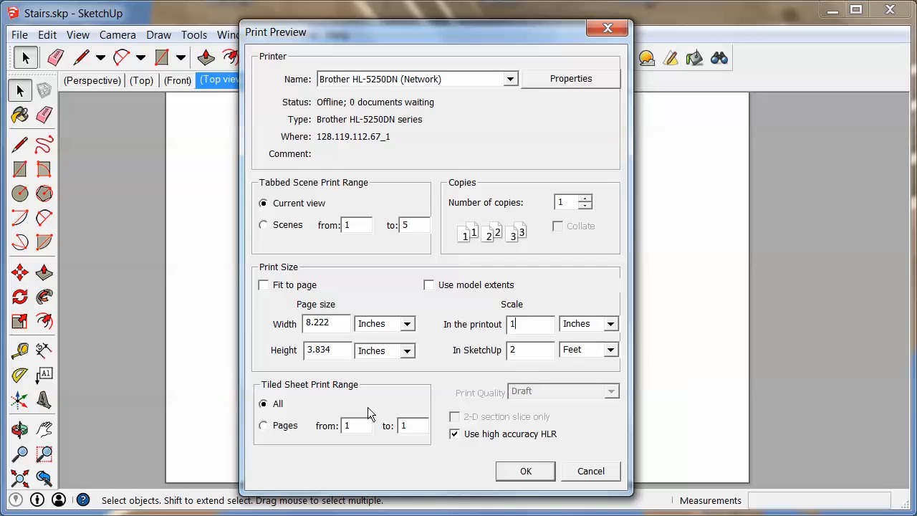
mouse_move(407, 400)
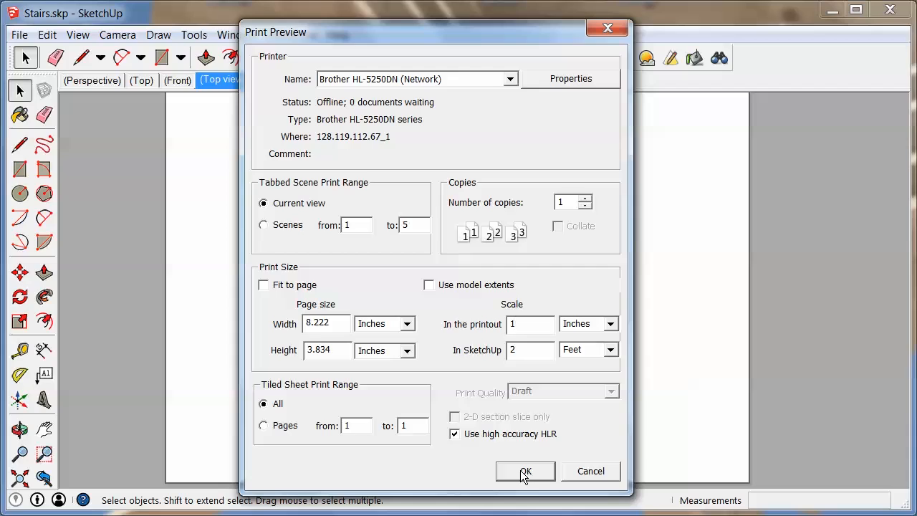
Accept the print settings to show the stair tread outlines on a single-page preview.
left_click(524, 470)
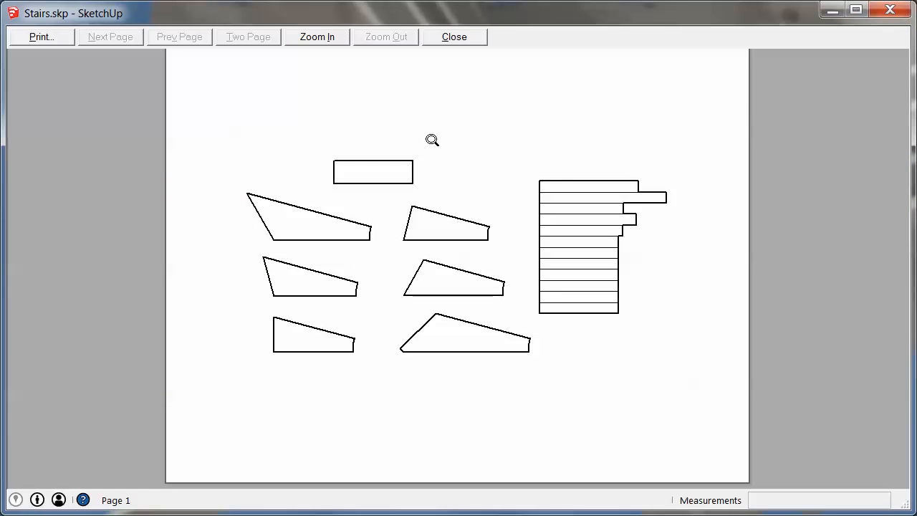
mouse_move(493, 375)
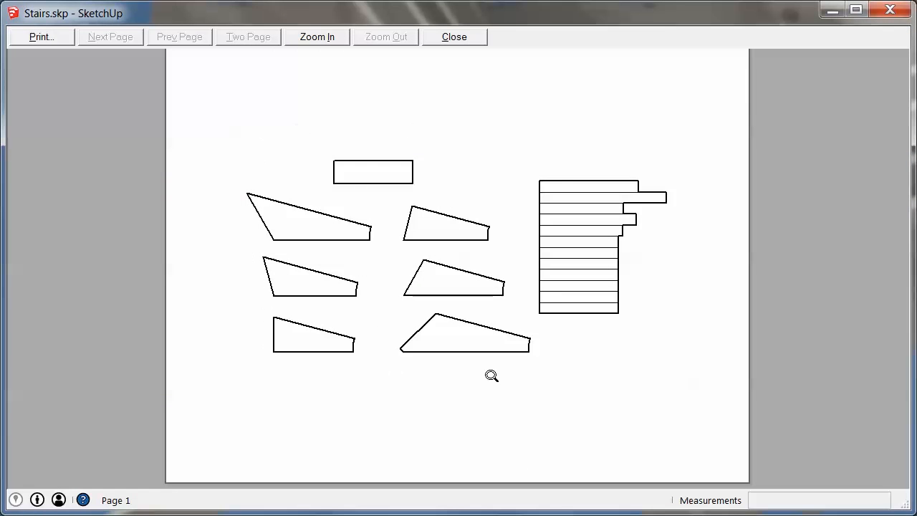
mouse_move(447, 153)
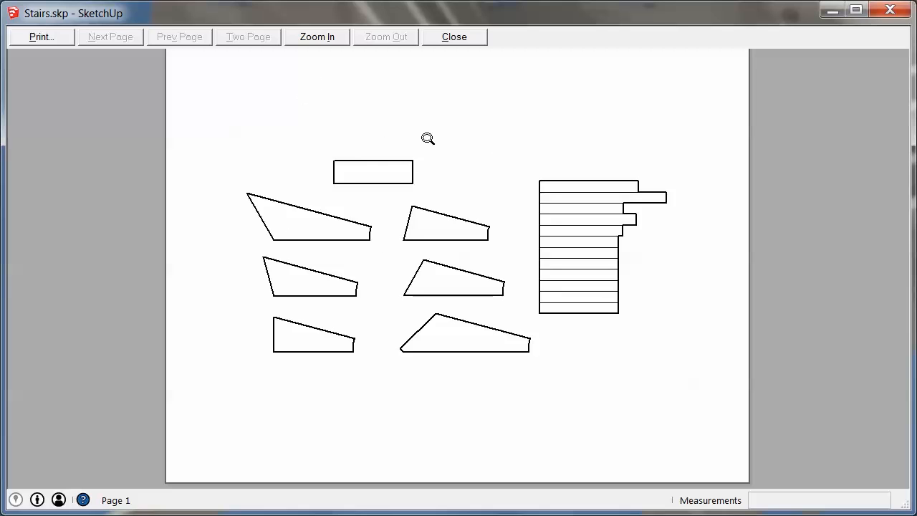
mouse_move(536, 311)
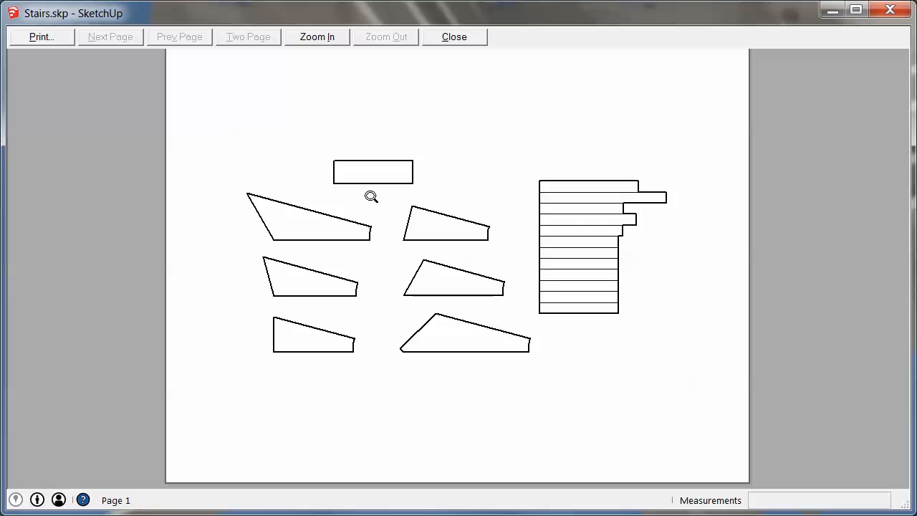
mouse_move(318, 215)
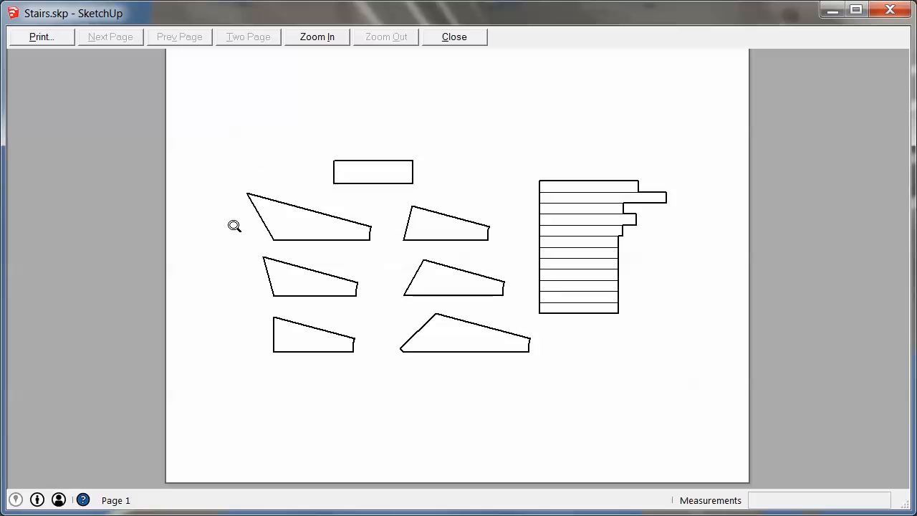
mouse_move(344, 387)
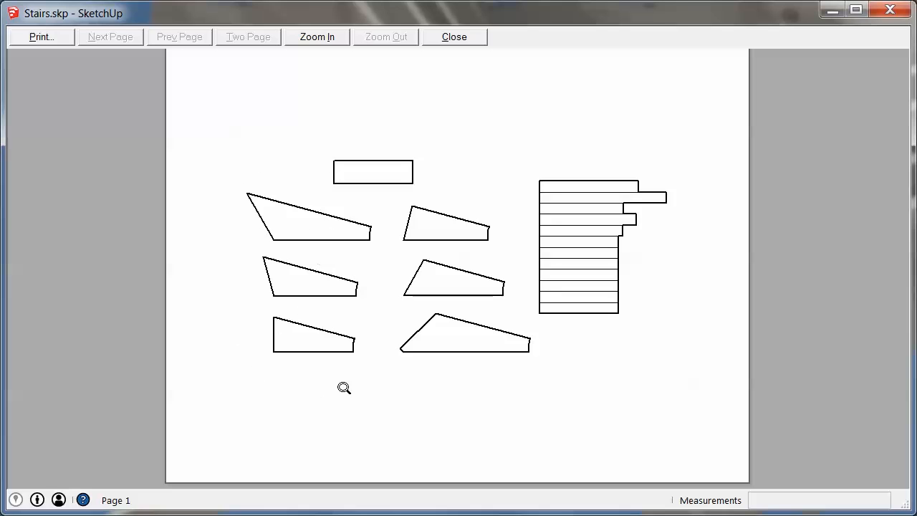
mouse_move(596, 158)
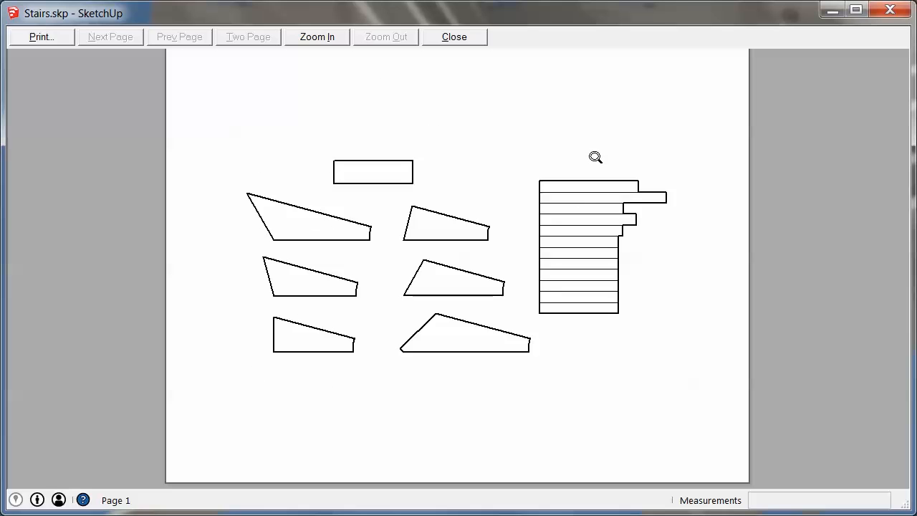
mouse_move(614, 158)
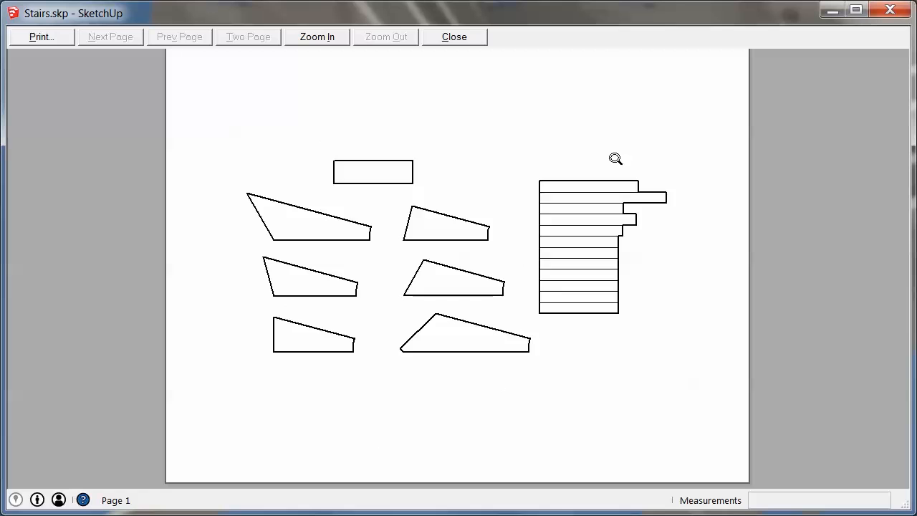
mouse_move(284, 247)
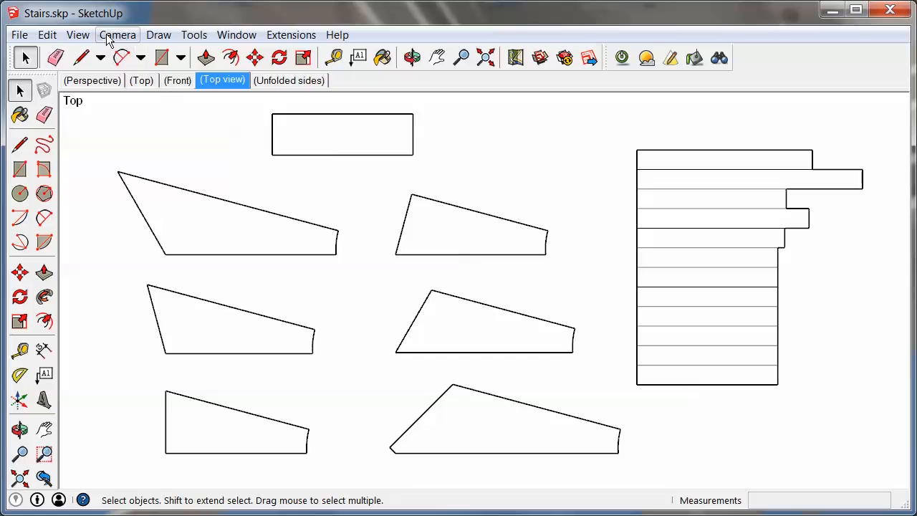
left_click(117, 34)
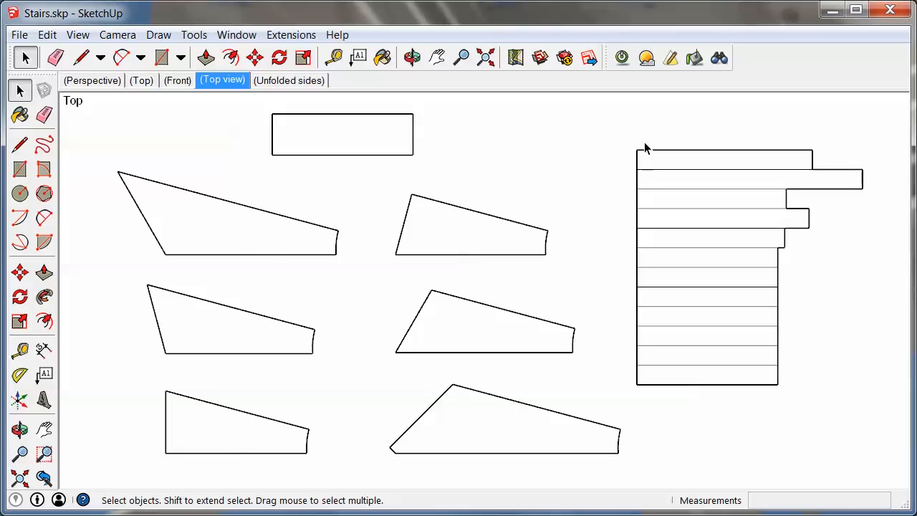
mouse_move(679, 387)
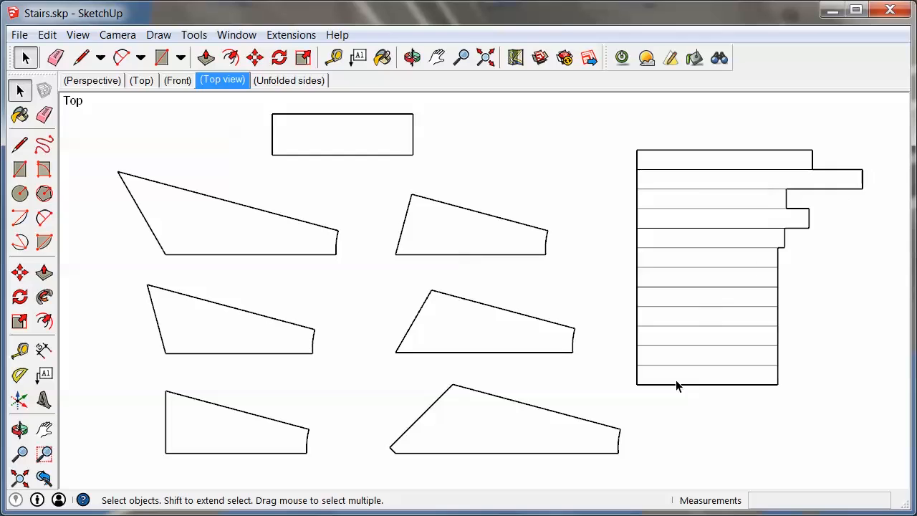
mouse_move(166, 461)
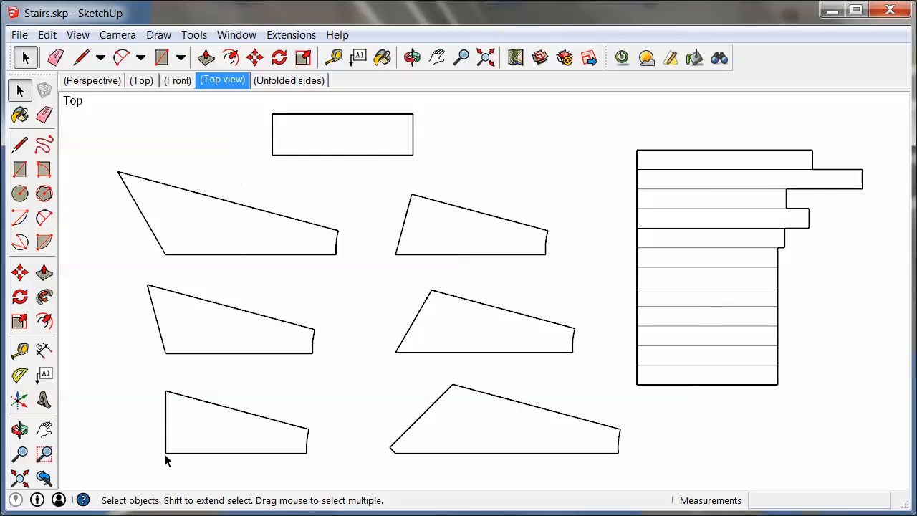
mouse_move(169, 379)
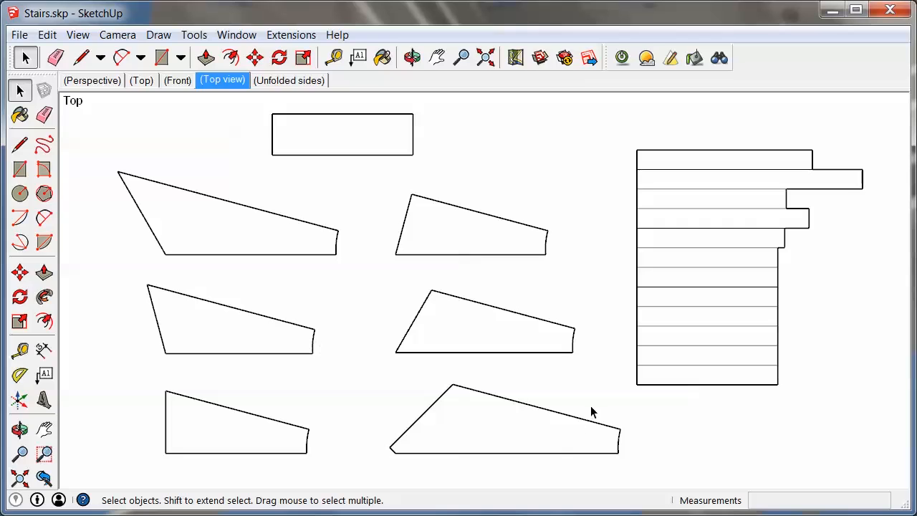
mouse_move(507, 413)
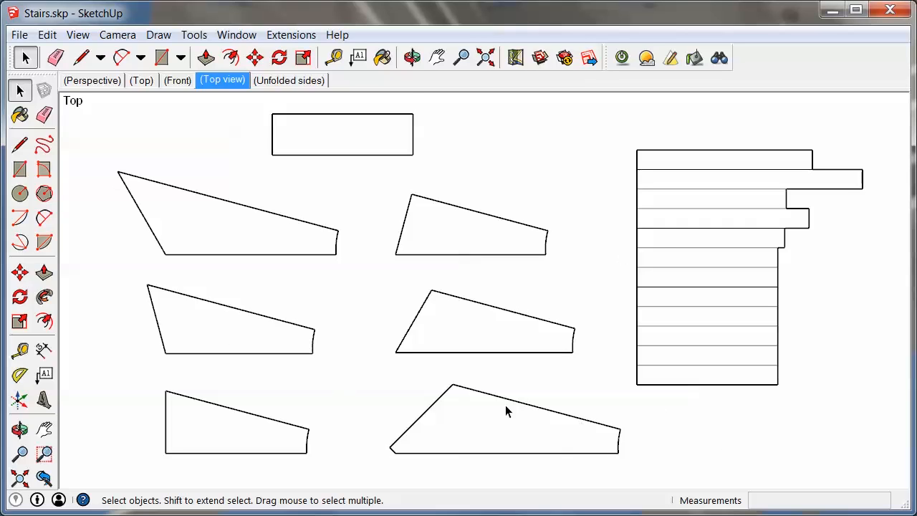